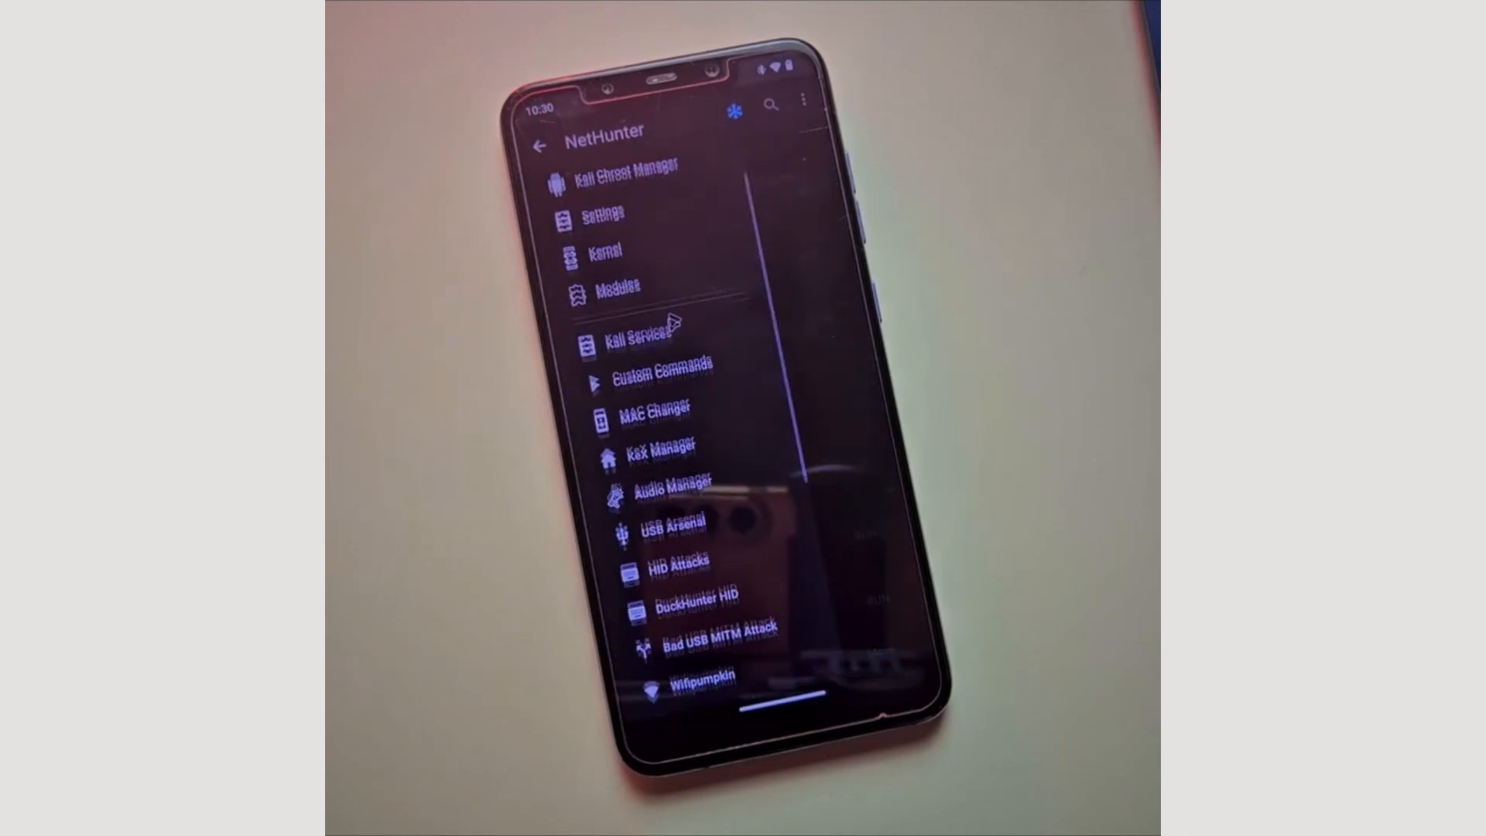
Launch Chrome and go to kali.org/get-kali/ to reach the Kali download page.
scroll(down, 3)
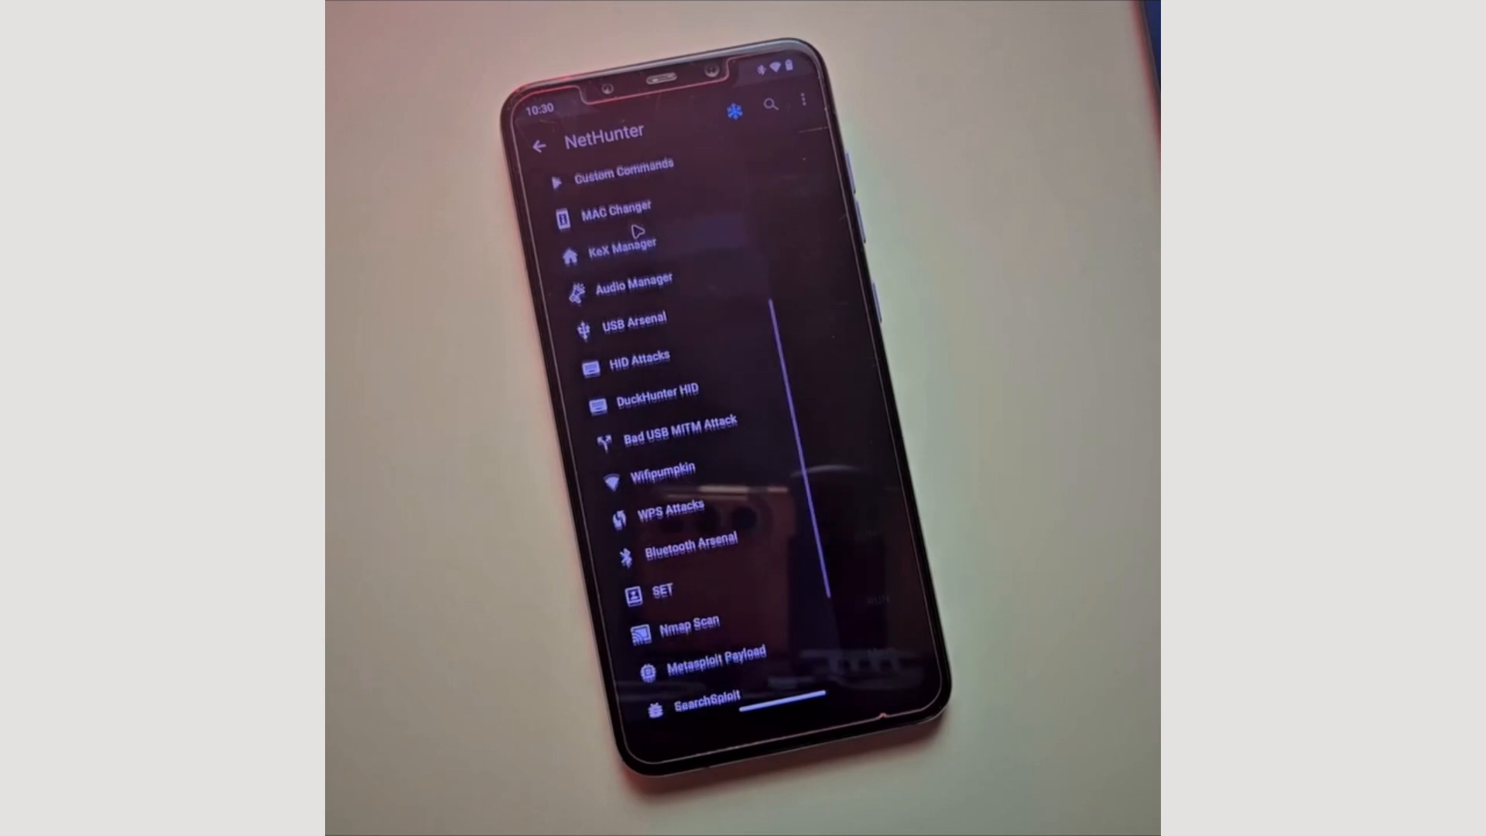
click(628, 326)
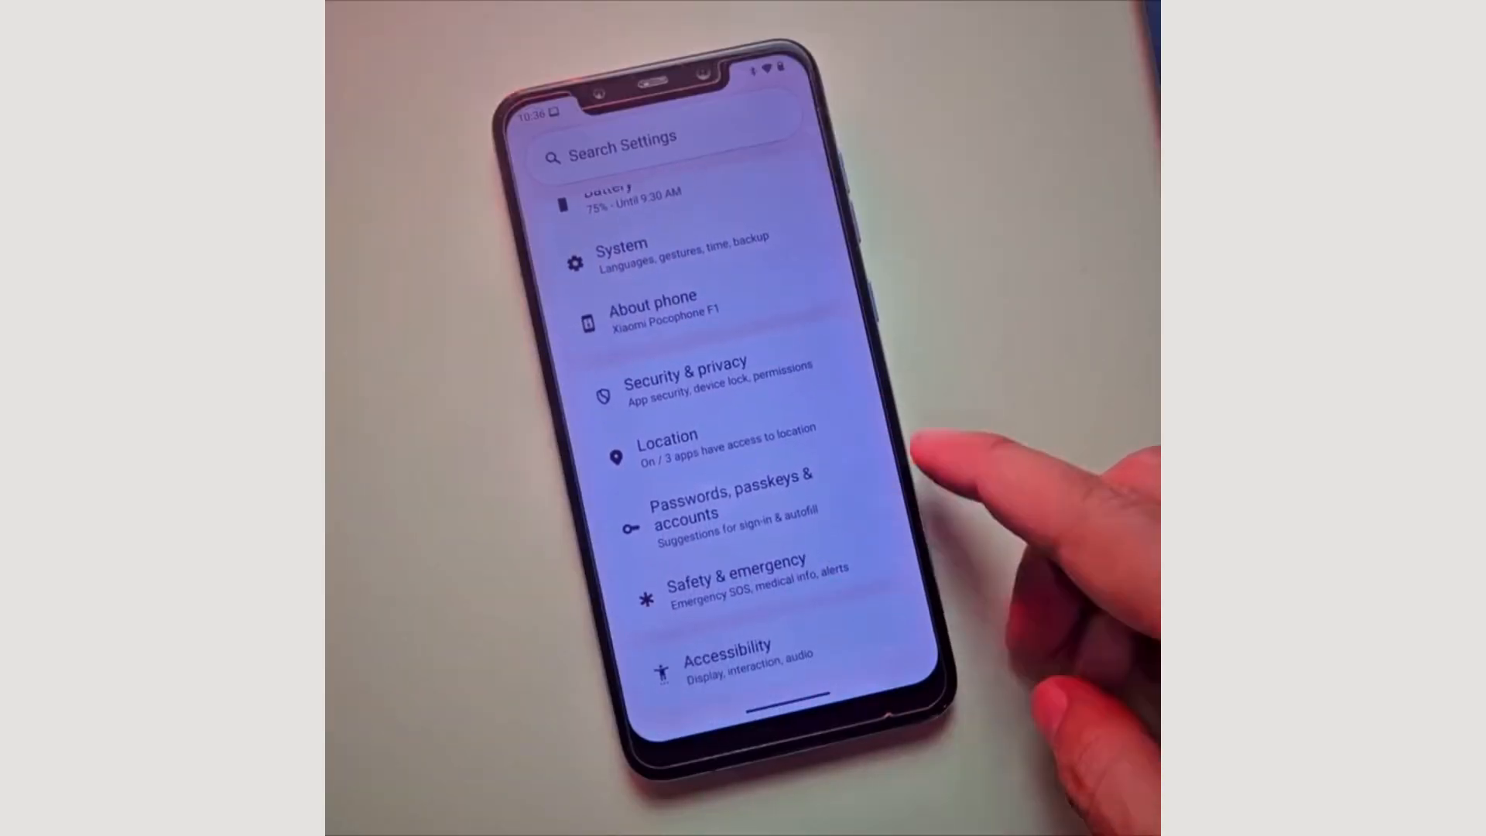
click(651, 305)
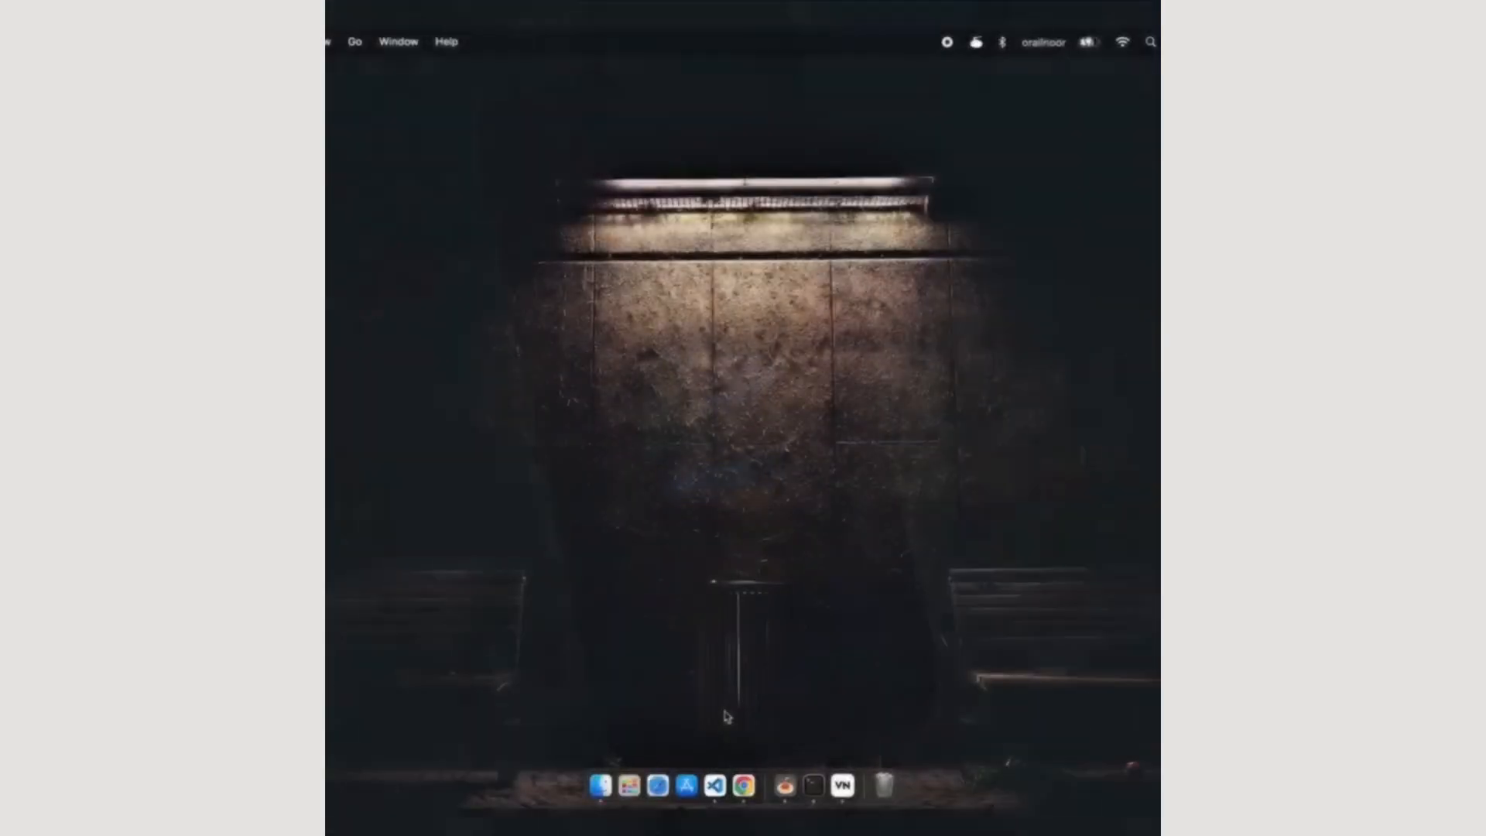
click(741, 785)
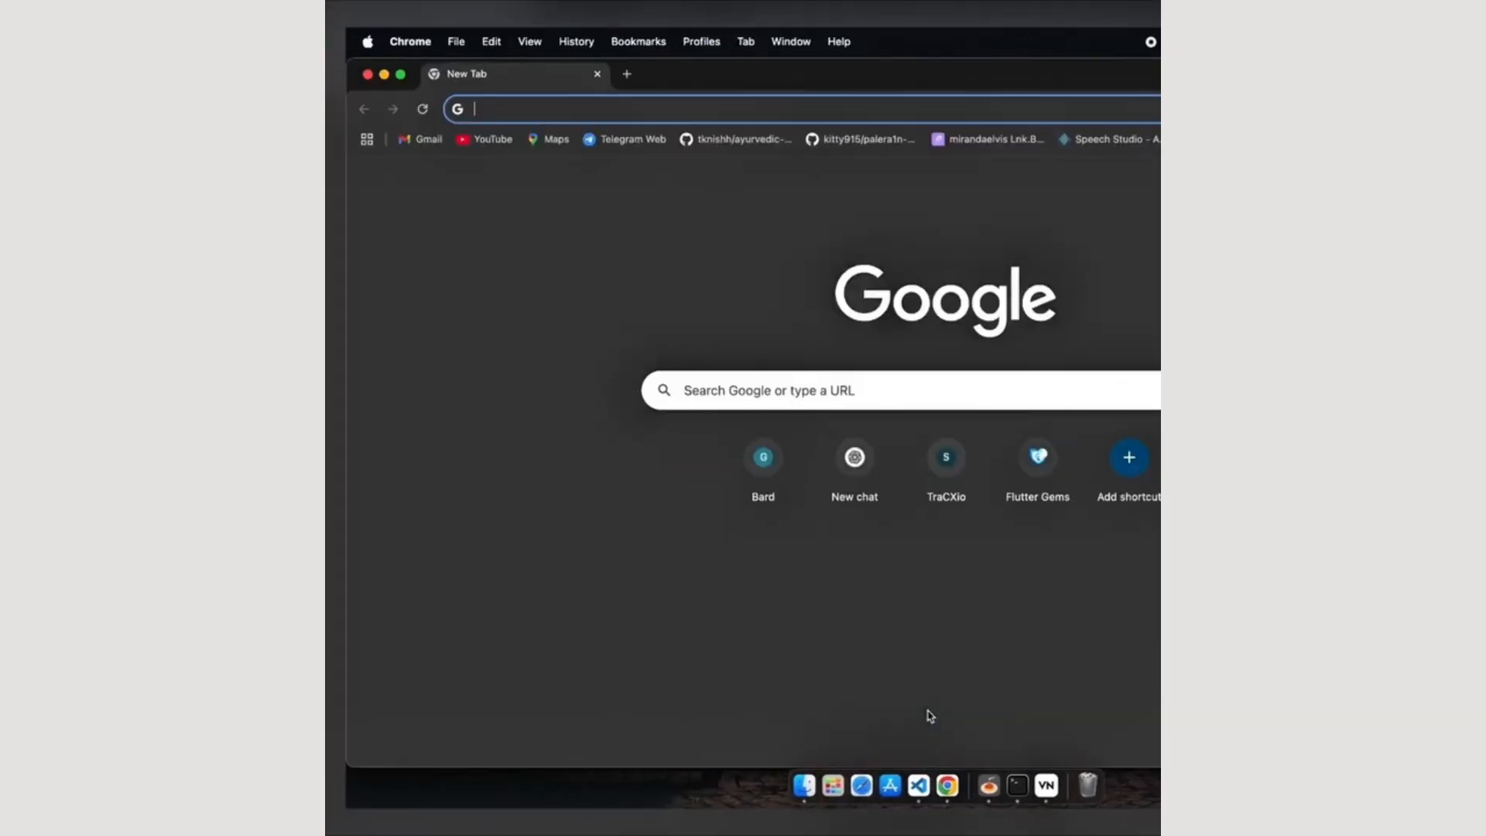
text(kali.org/get-kali/)
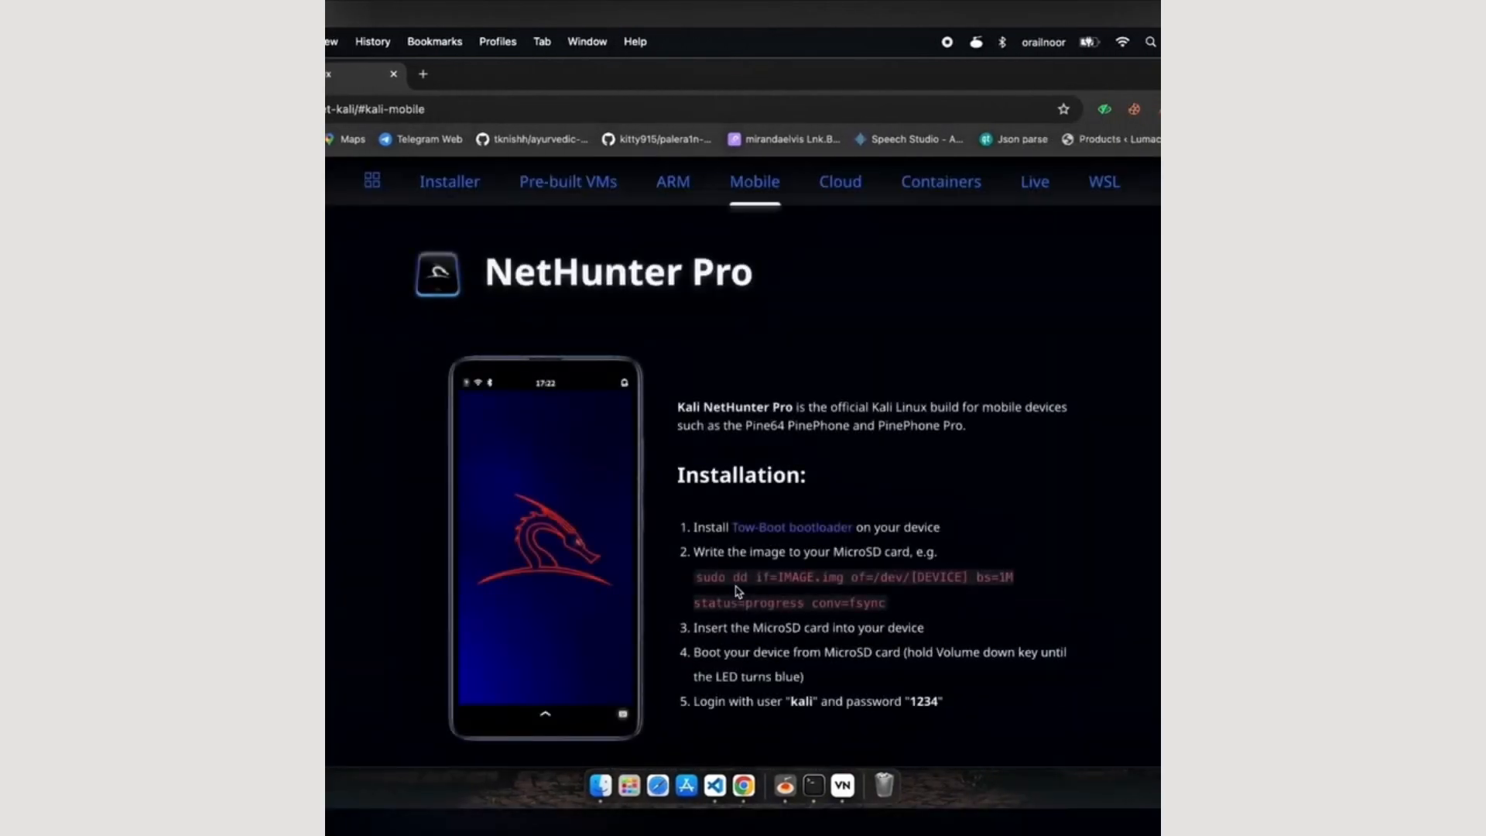
Scroll past NetHunter Pro and generic builds down to the Xiaomi Pocophone F1 image entries.
scroll(down, 3)
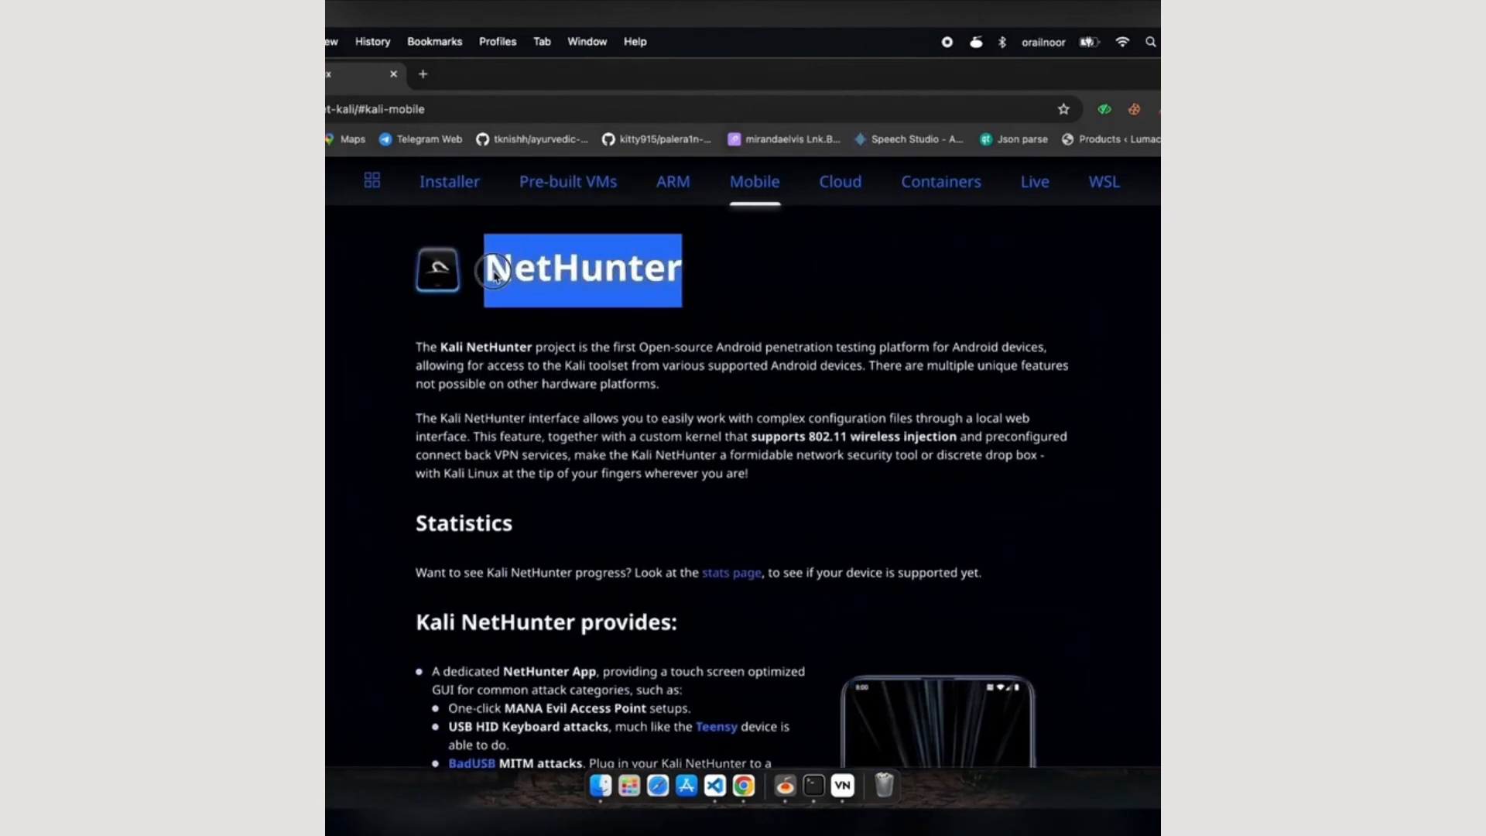
scroll(down, 3)
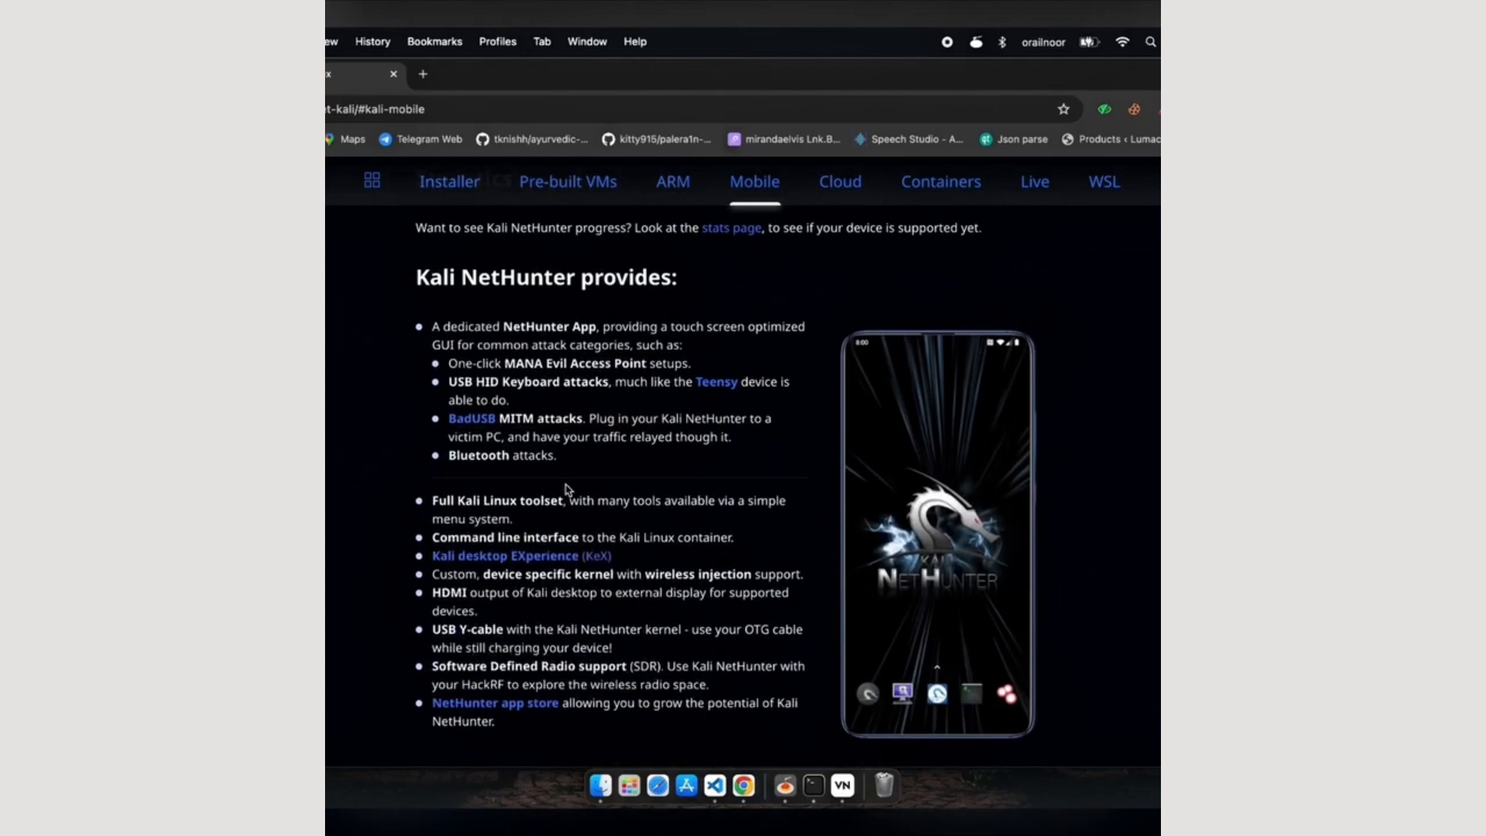
scroll(down, 3)
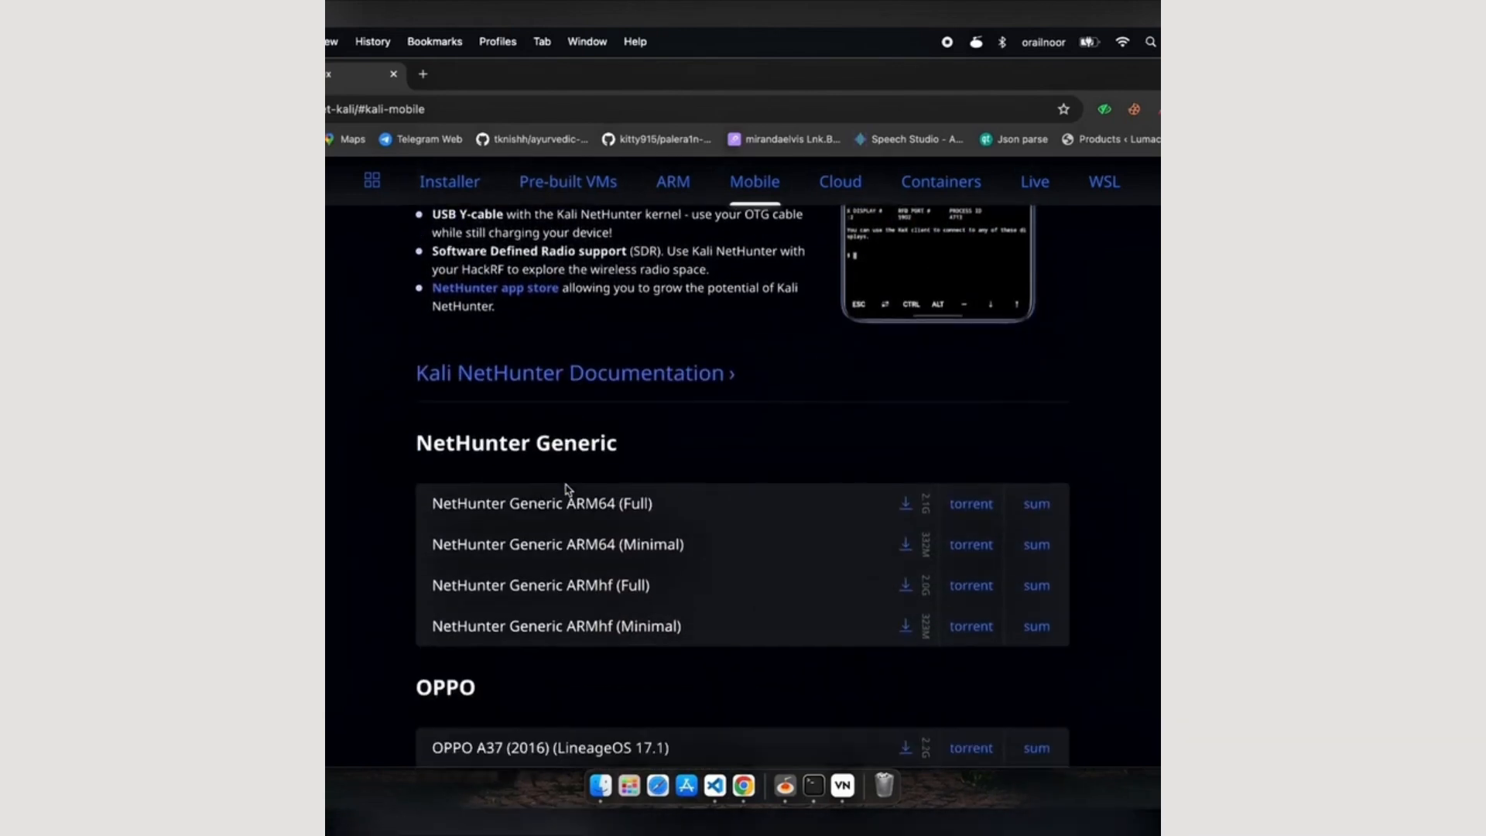
scroll(down, 3)
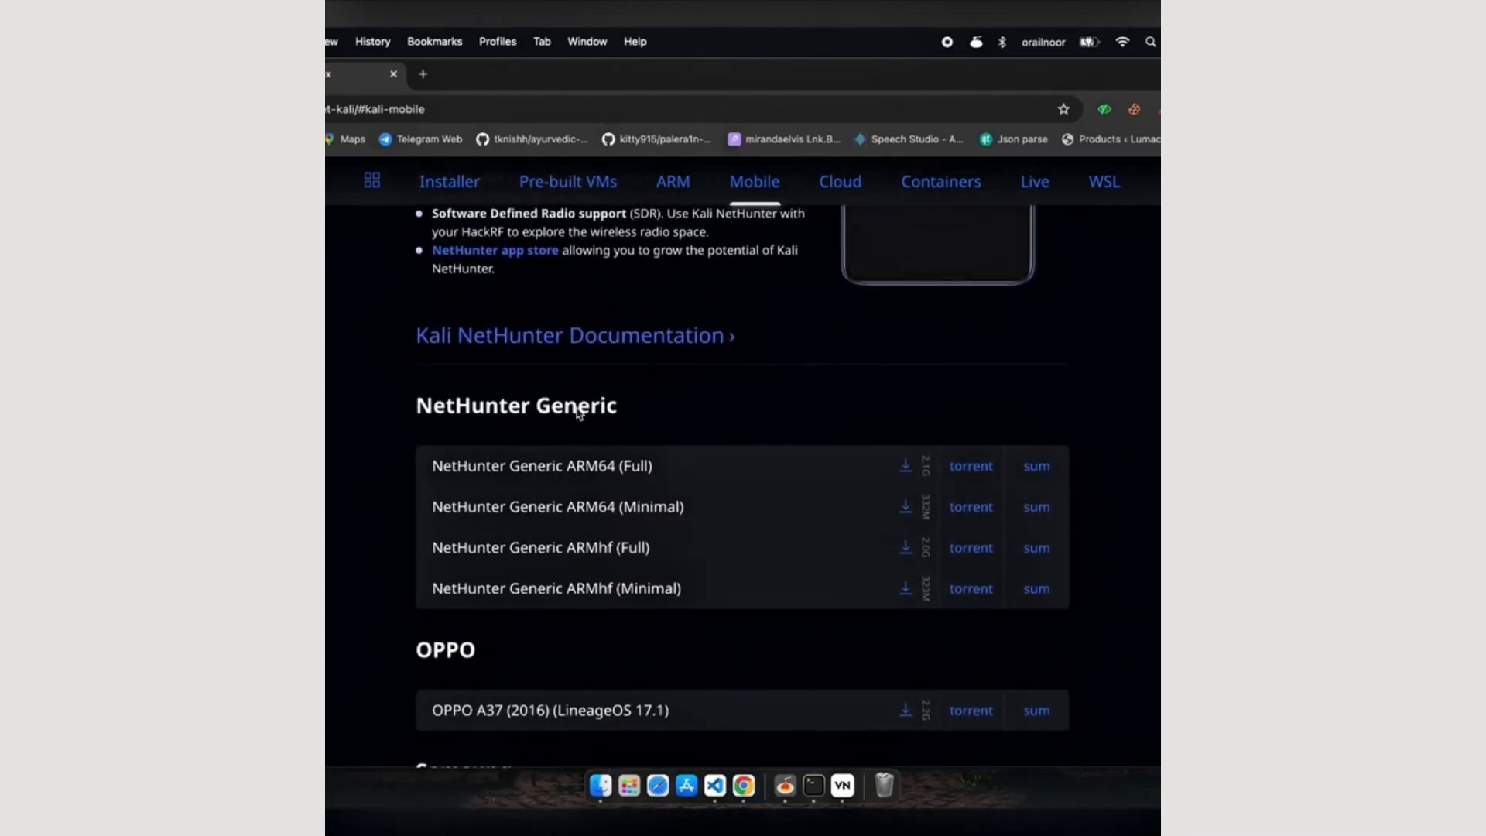
scroll(down, 3)
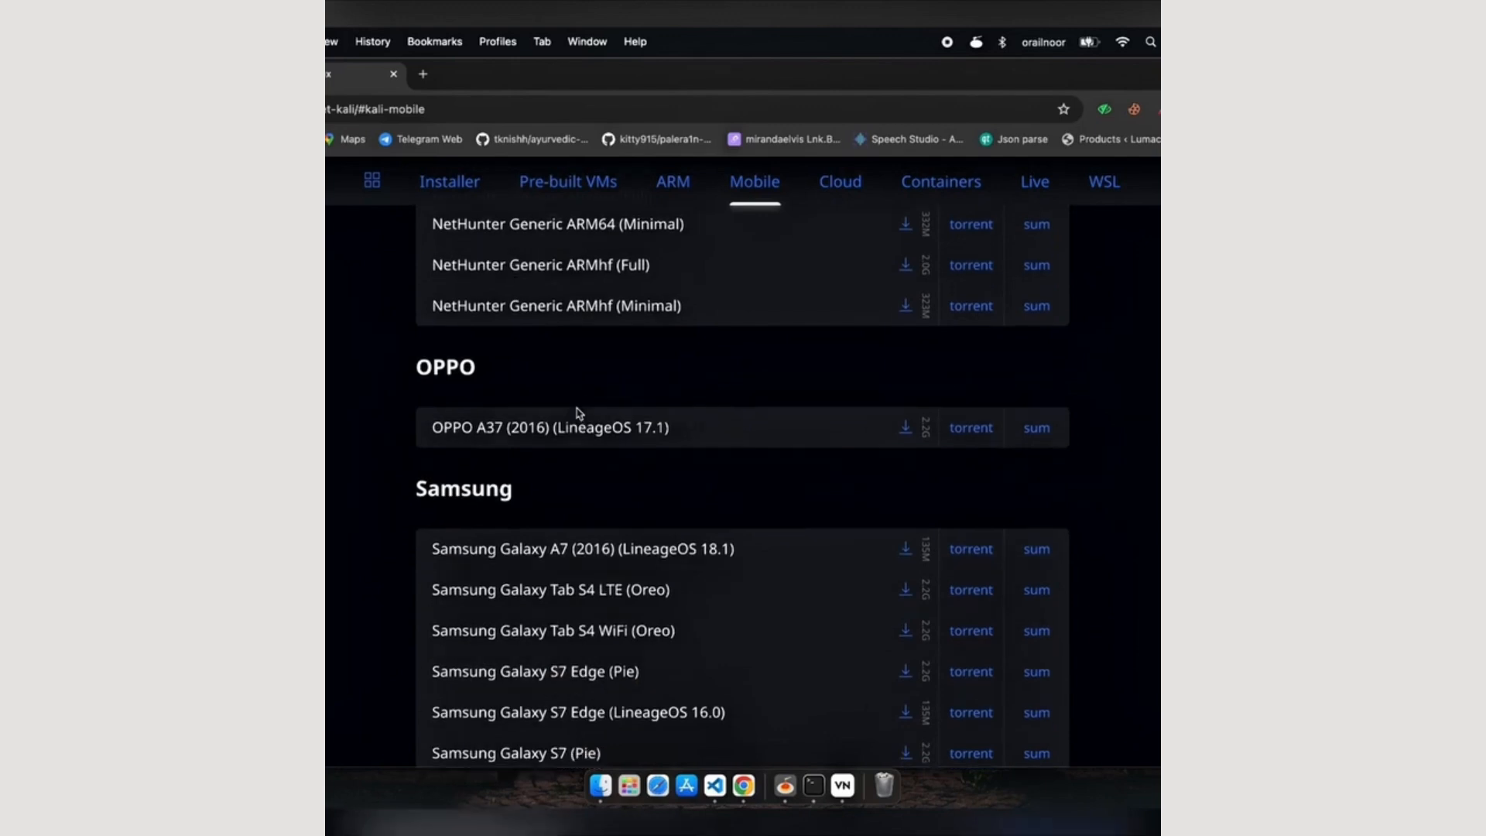
scroll(down, 3)
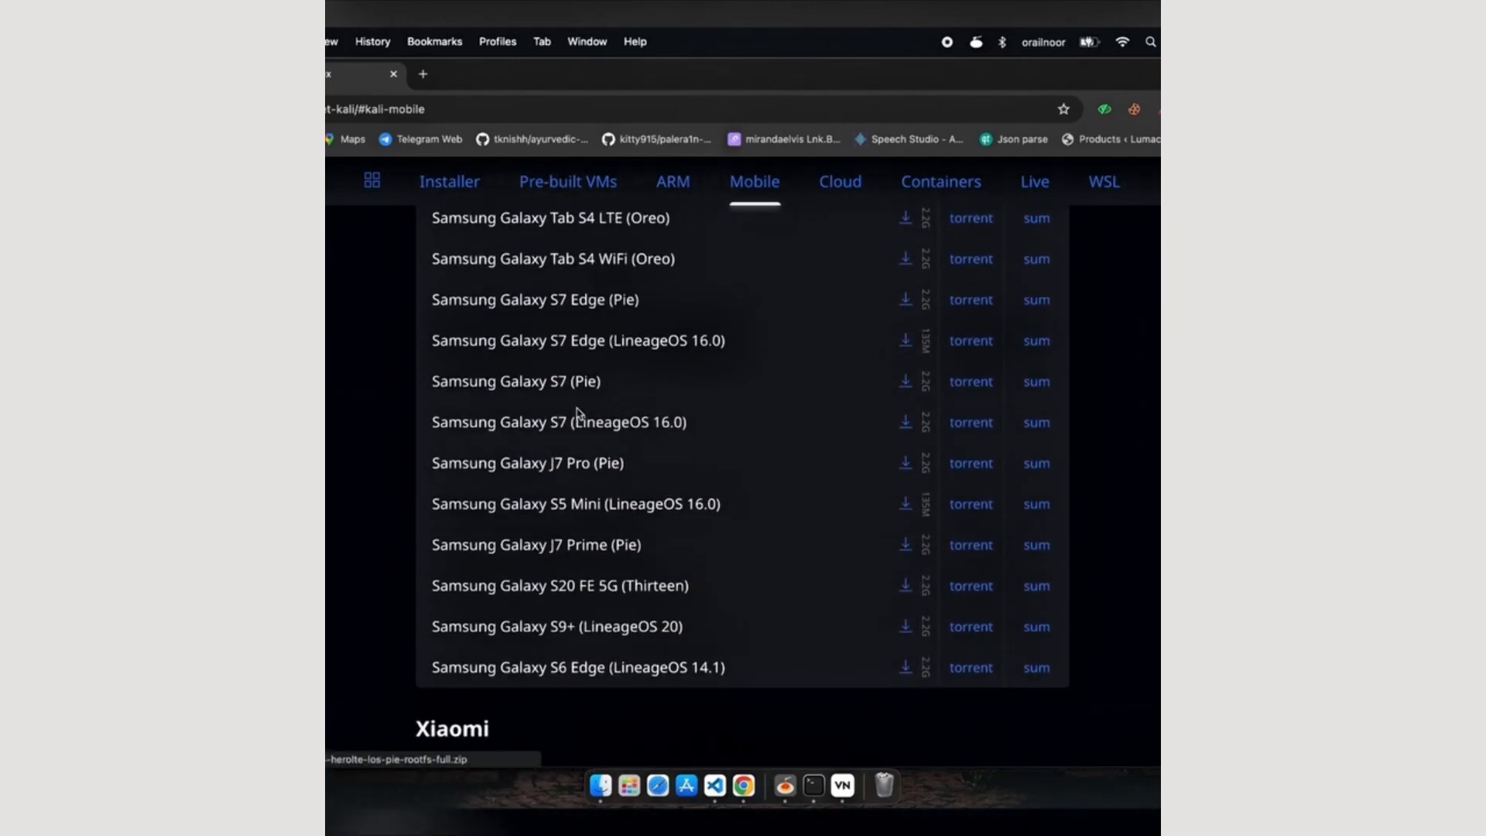
scroll(down, 3)
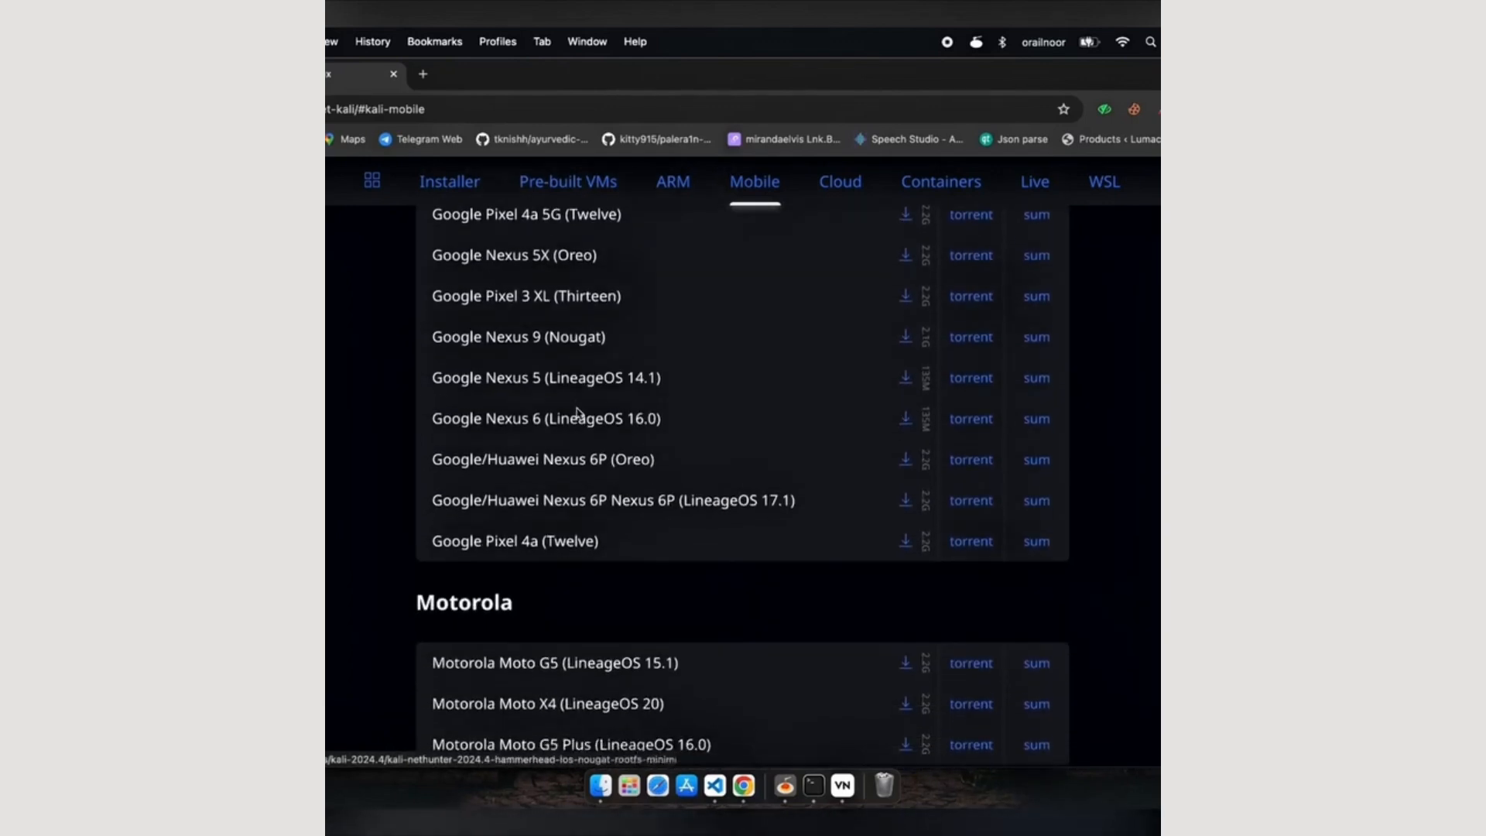
scroll(down, 3)
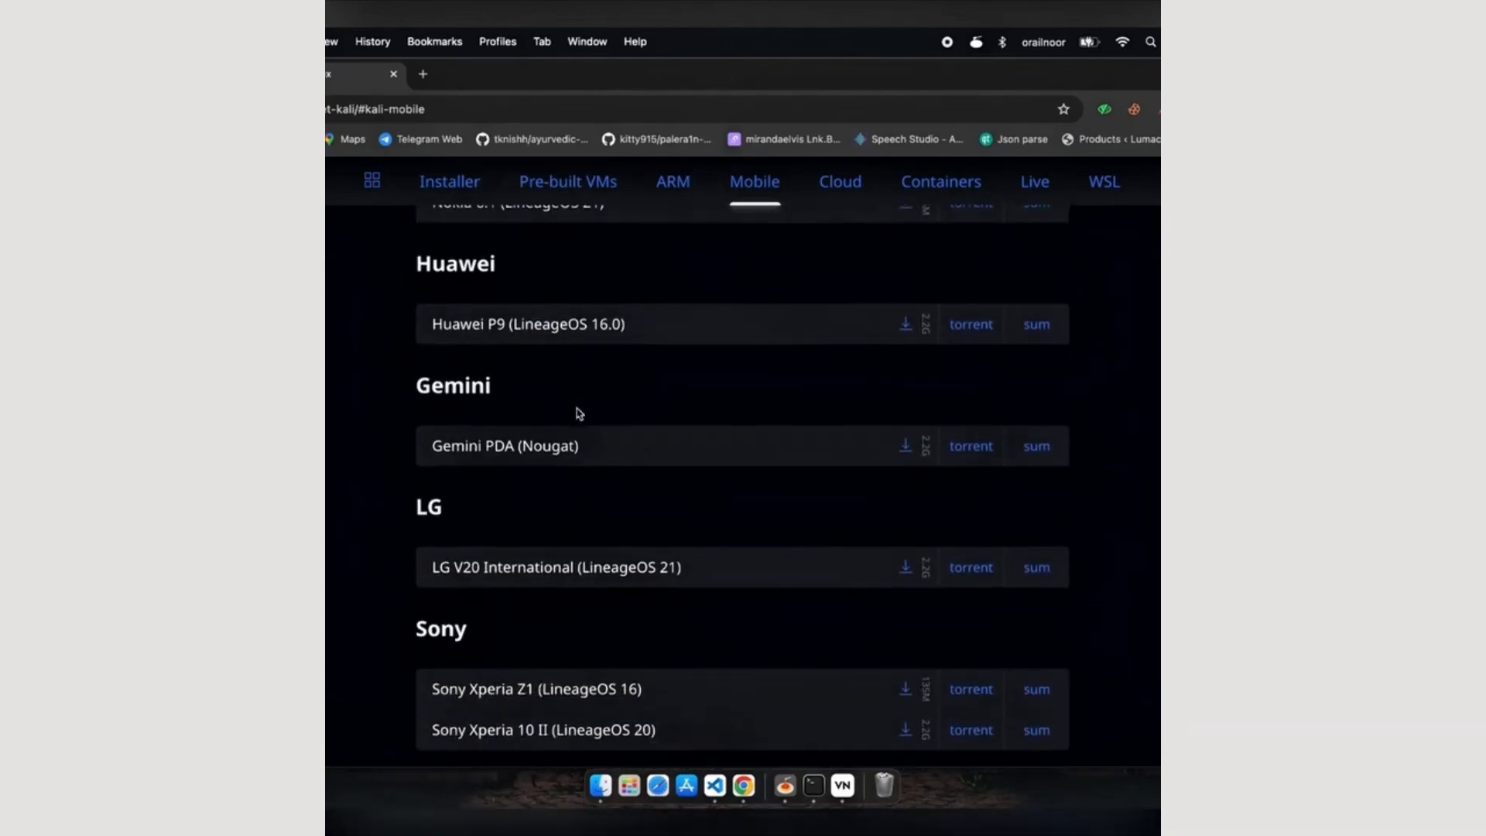
scroll(down, 3)
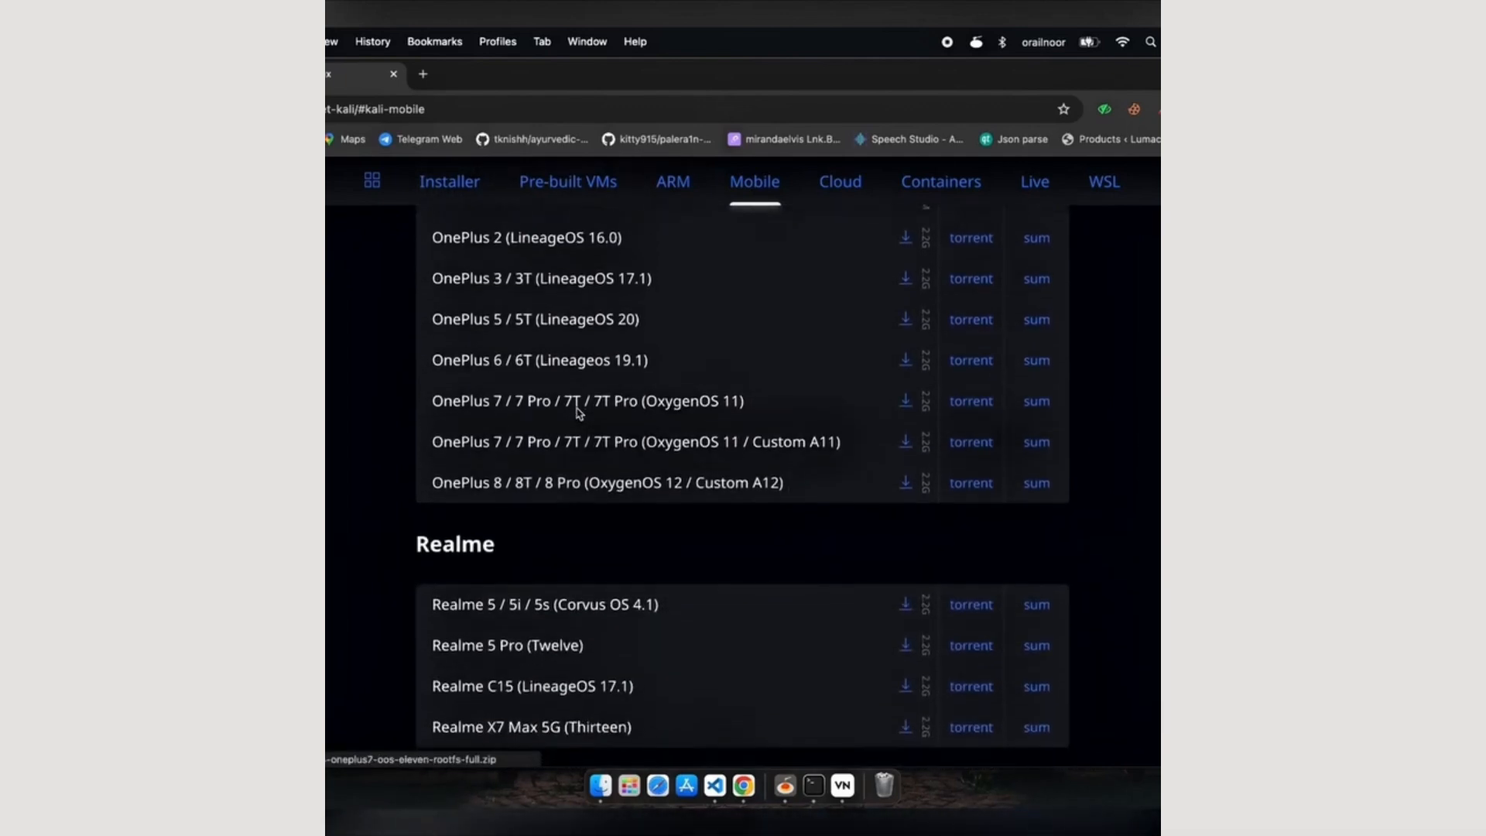
scroll(down, 3)
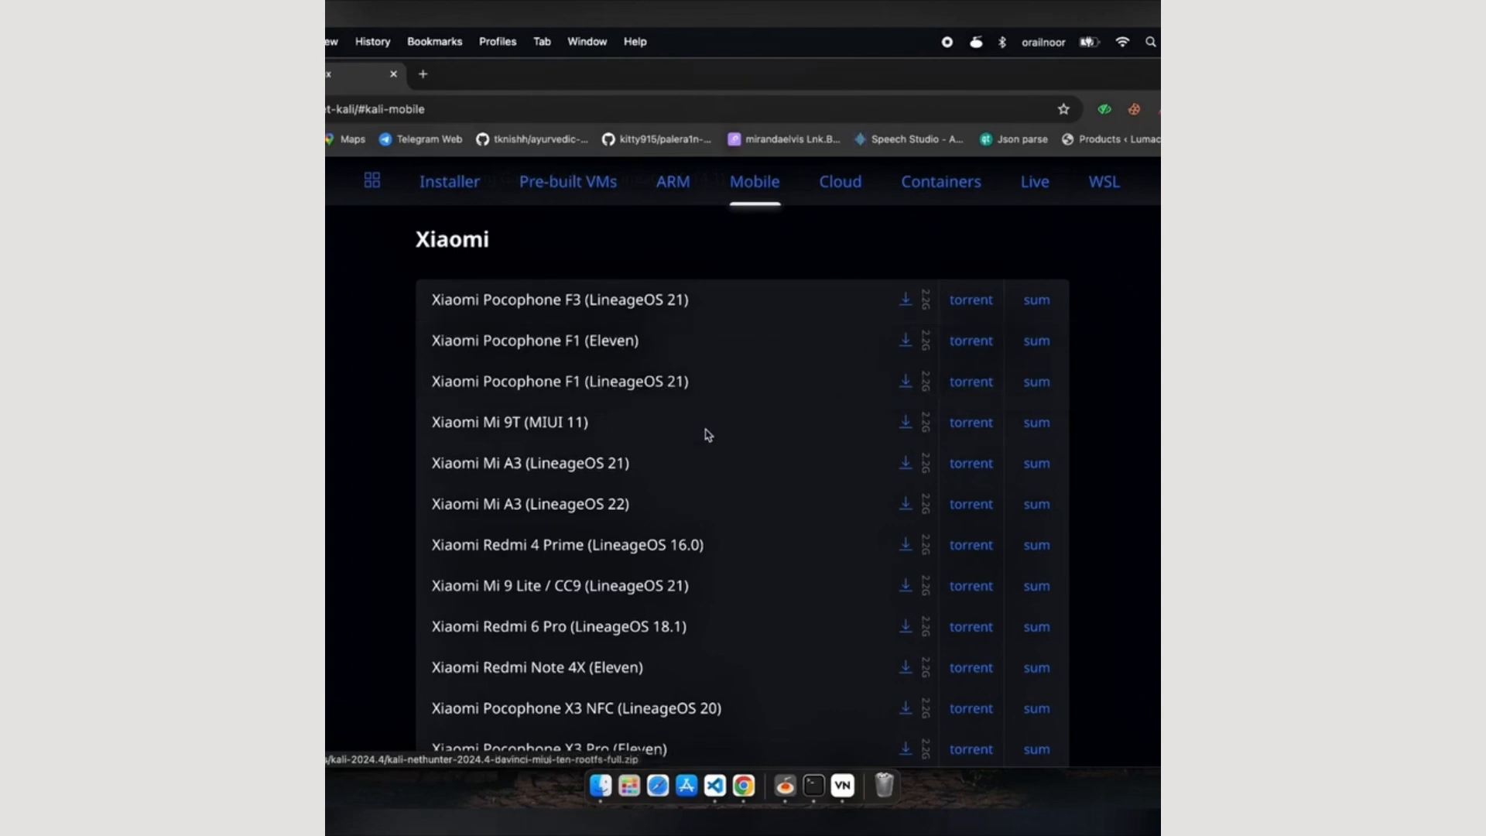
scroll(down, 3)
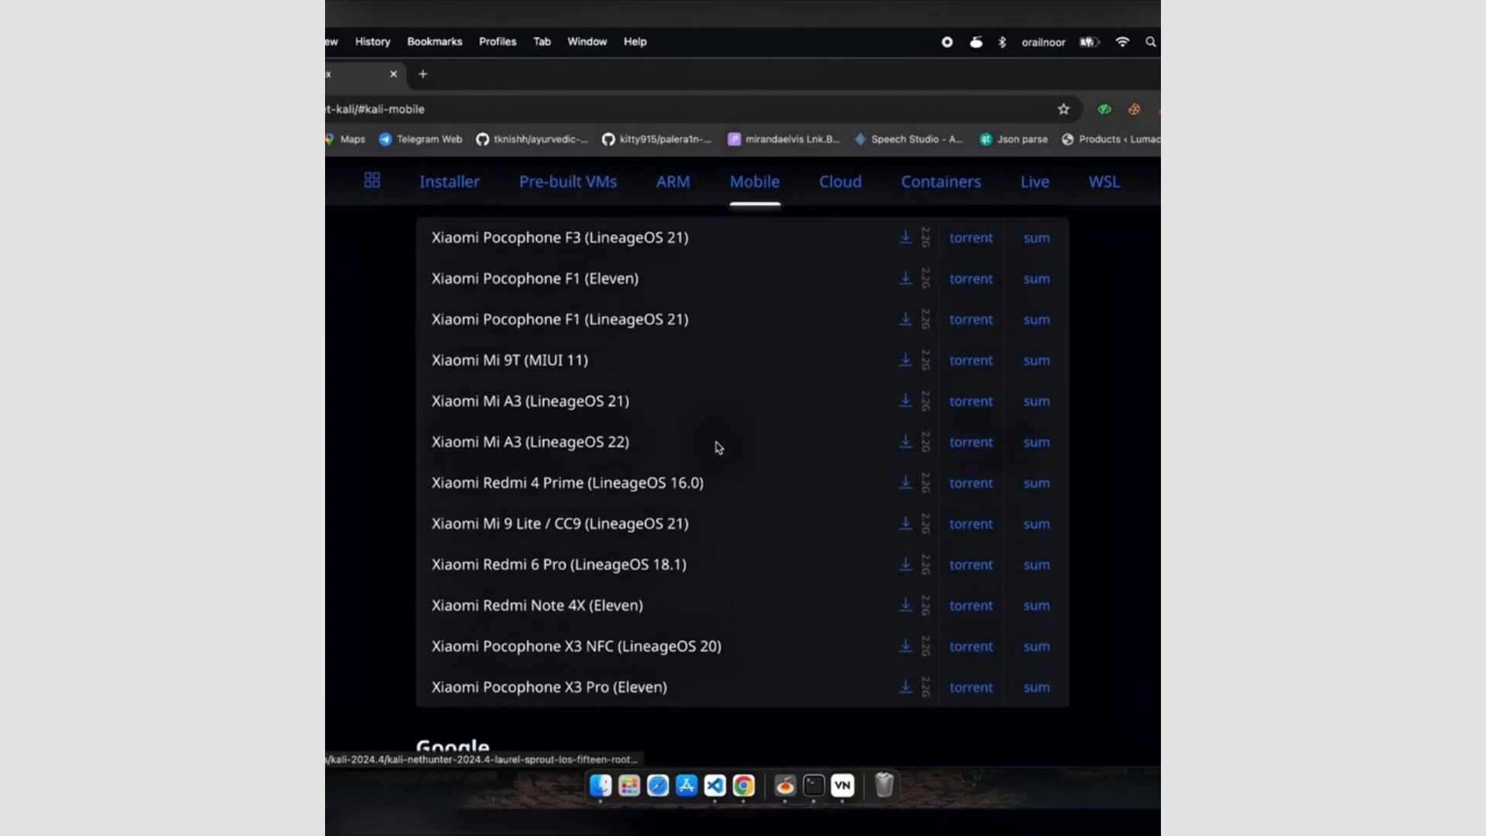
scroll(down, 3)
text(lineage os for)
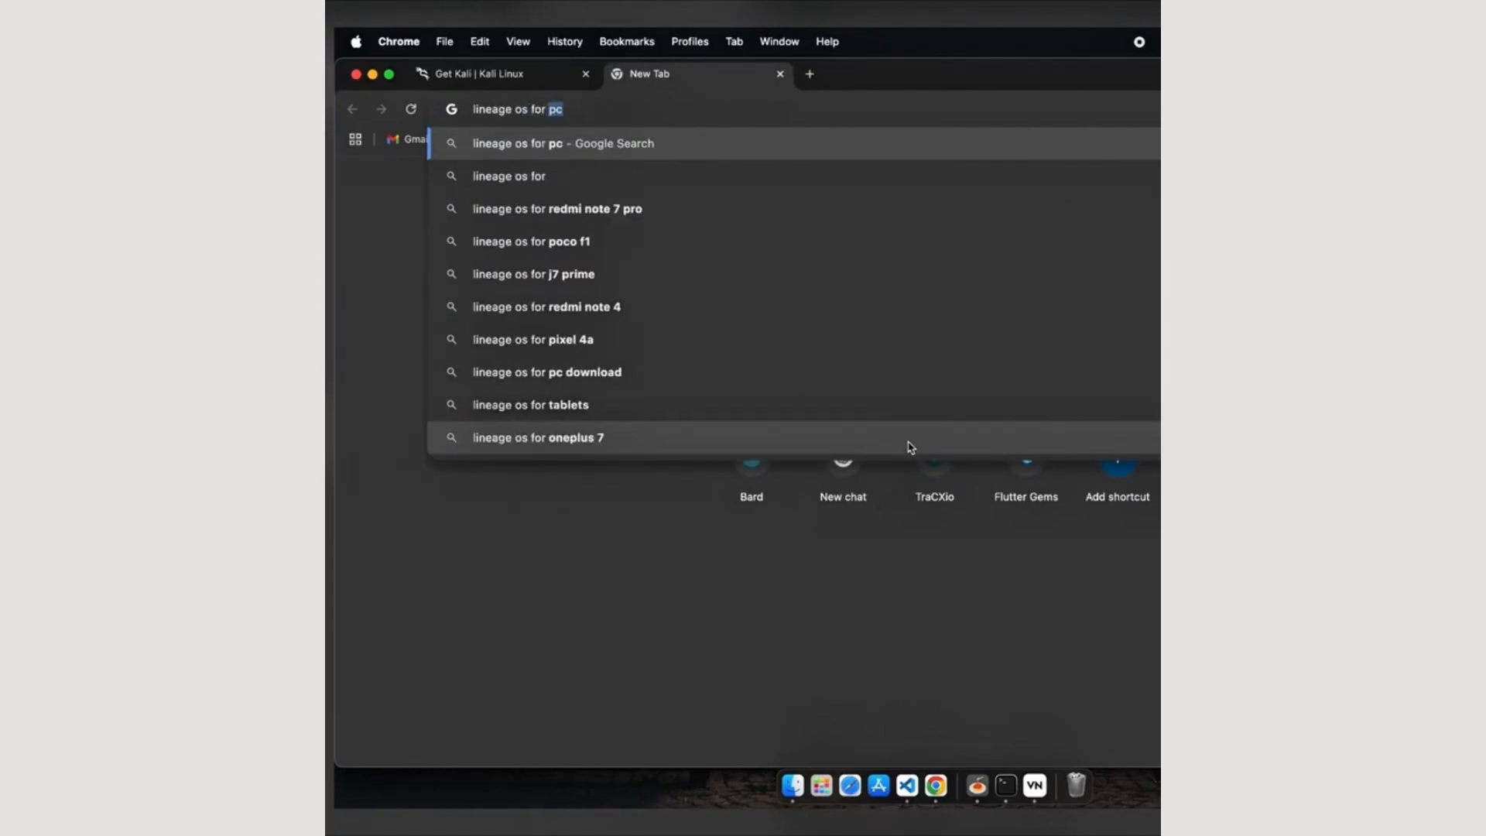
Search 'lineage os for poco f1', reach the beryllium wiki and its build downloads page.
click(536, 242)
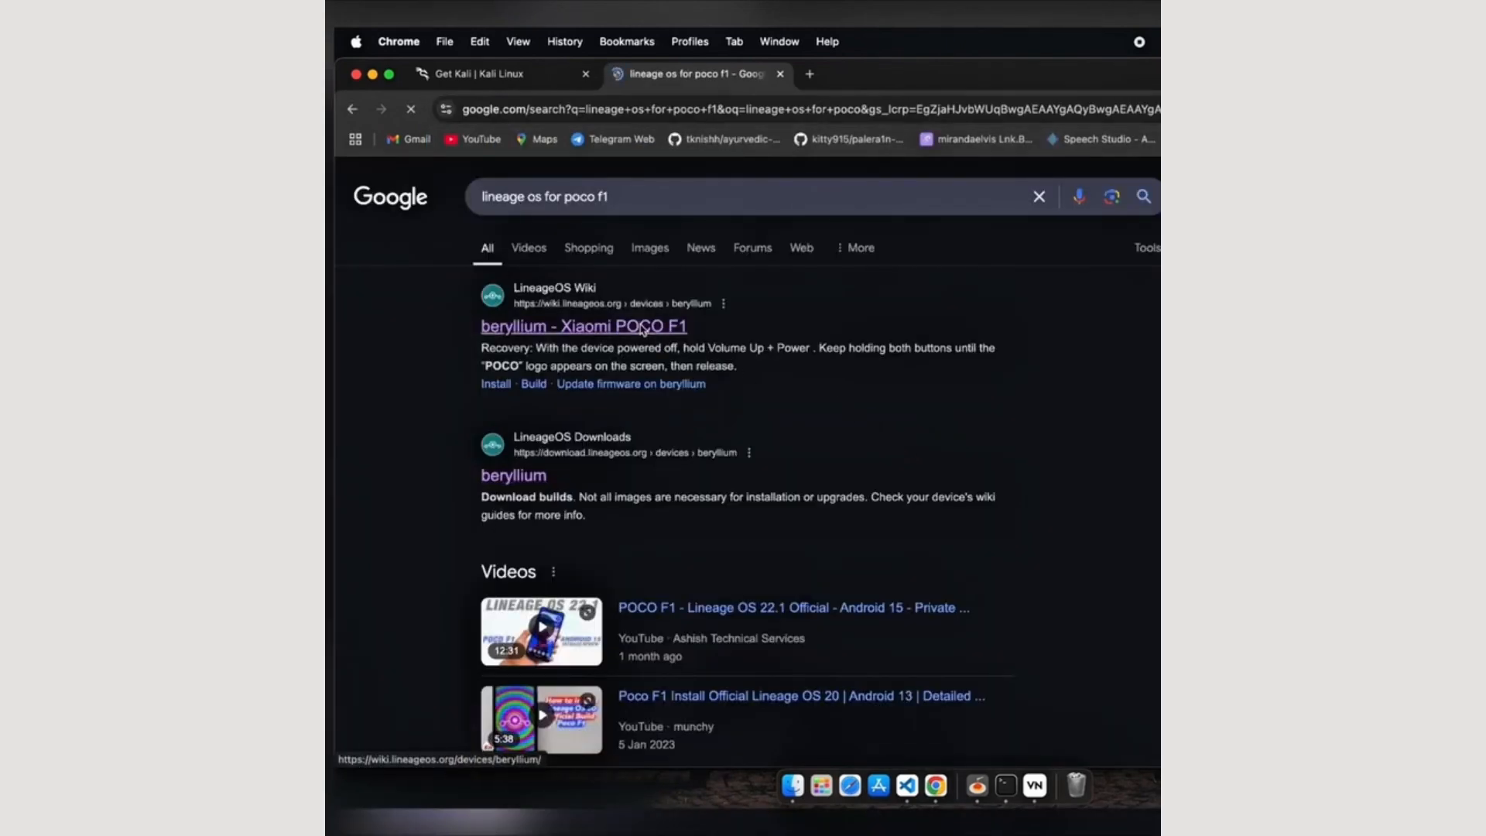
click(582, 325)
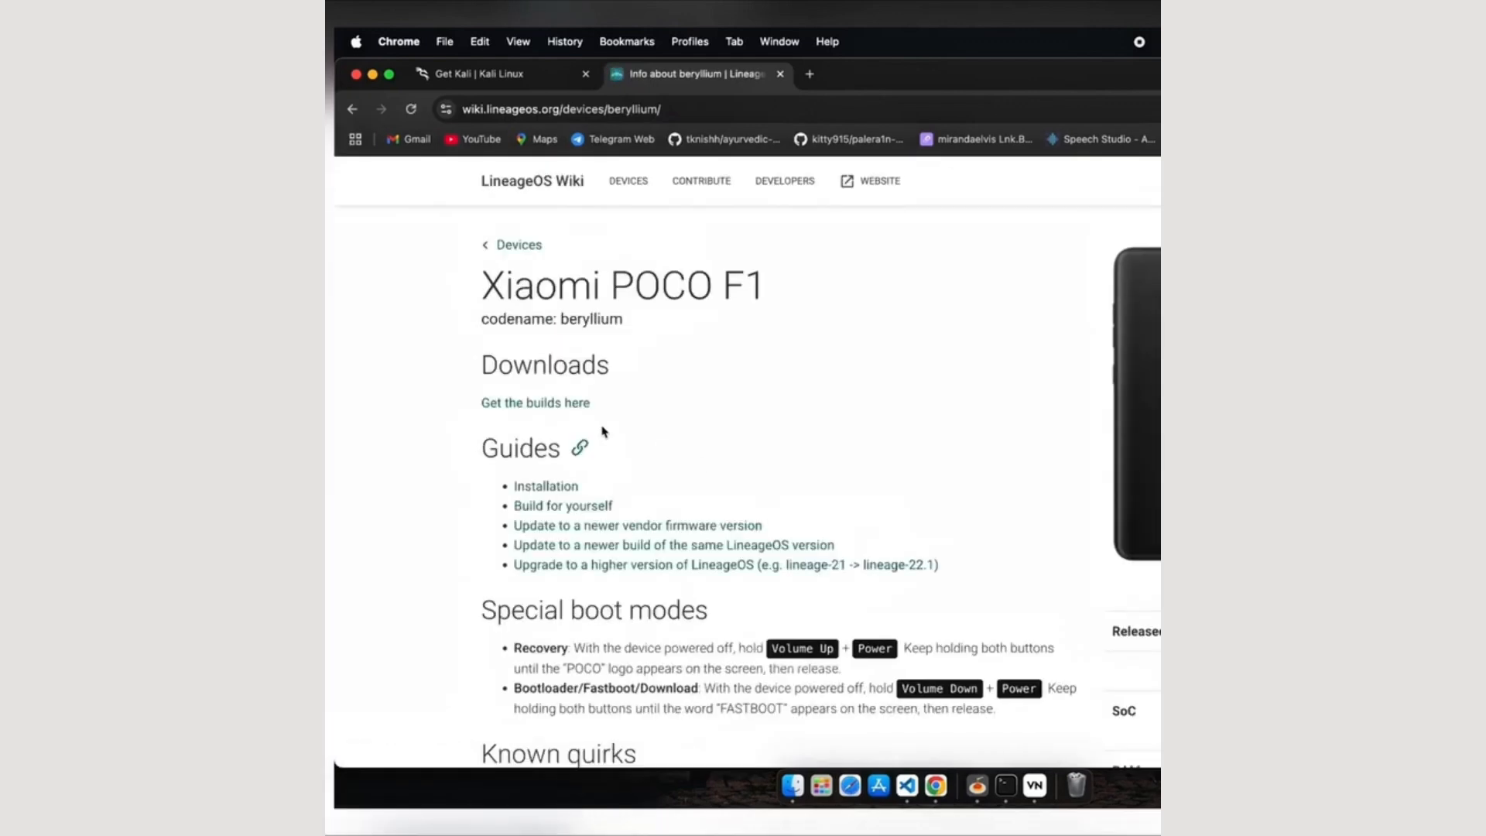
click(536, 403)
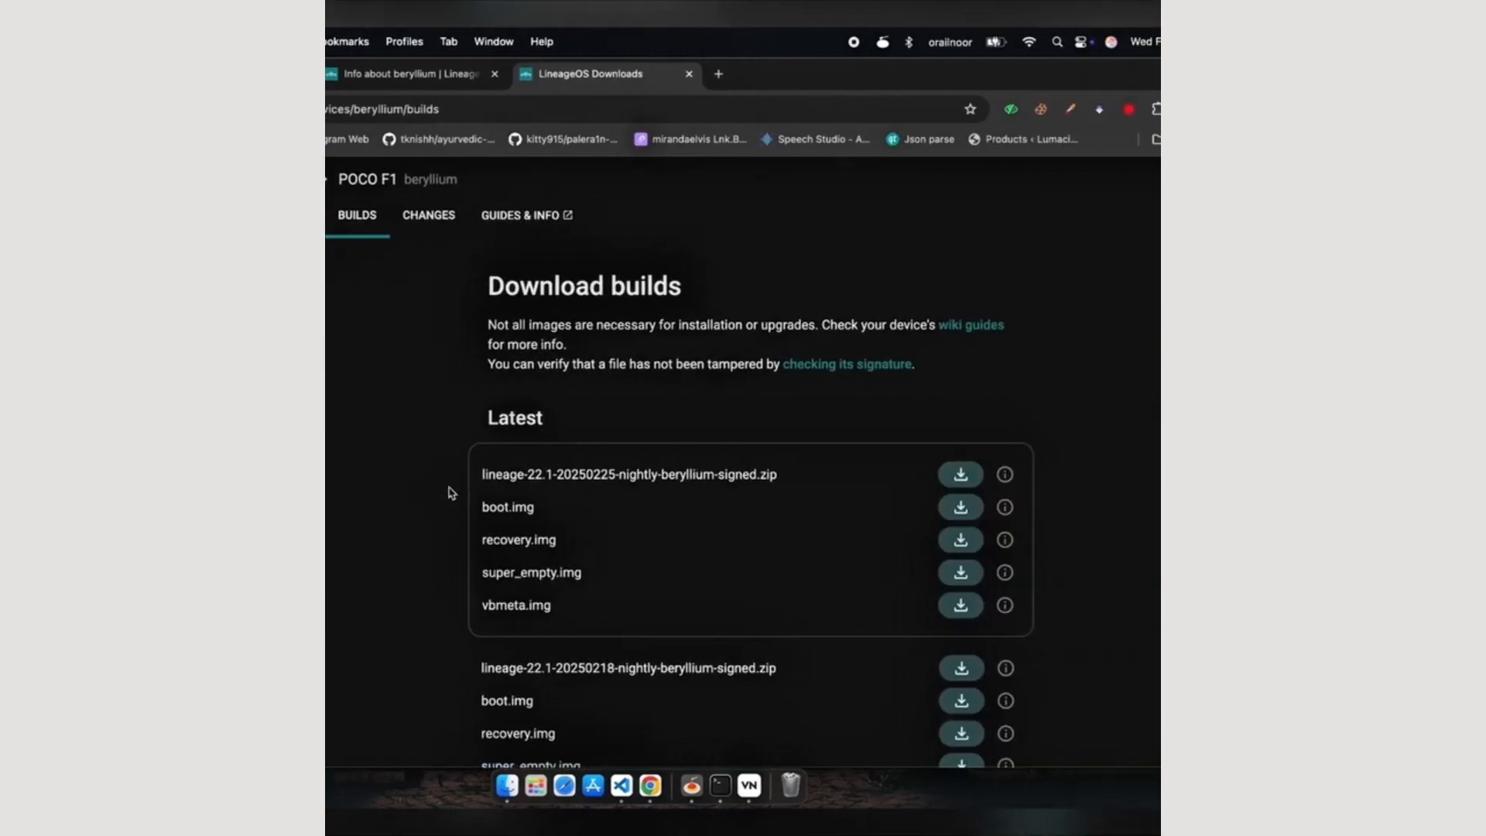
scroll(down, 3)
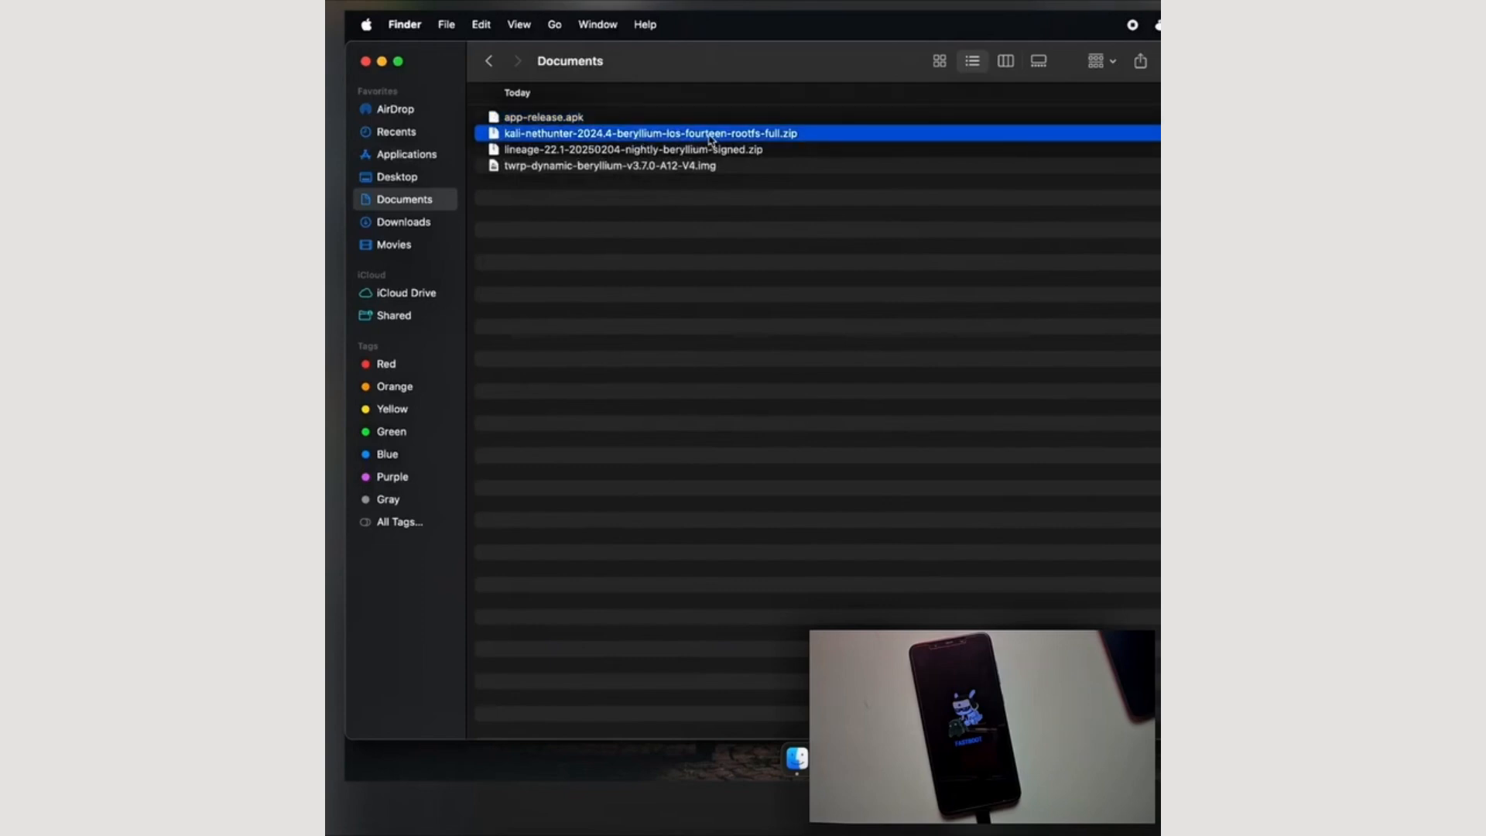
Launch Terminal.app via Spotlight over the Documents folder with the POCO F1 files.
click(645, 148)
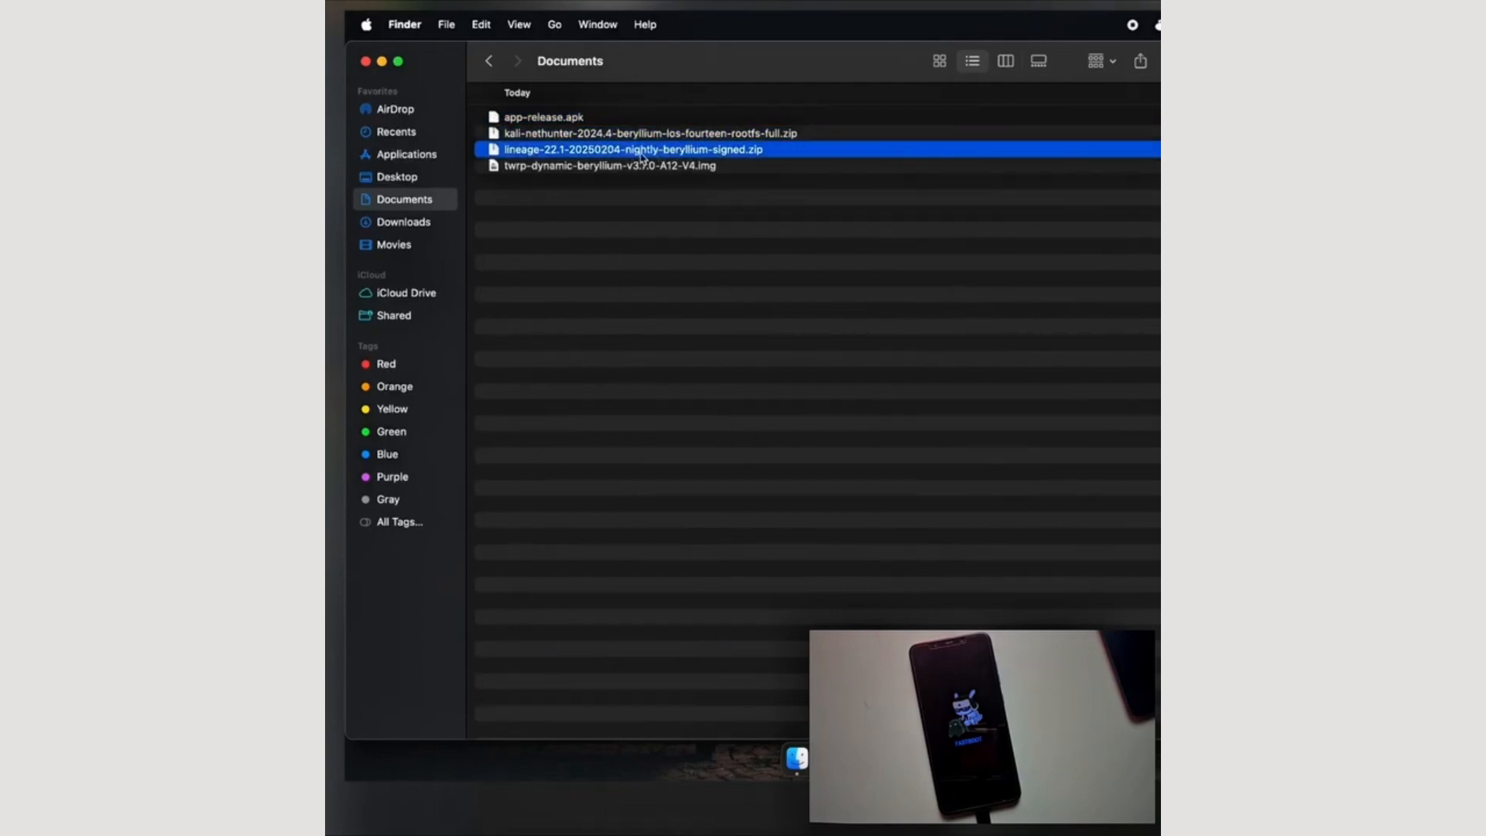
click(610, 165)
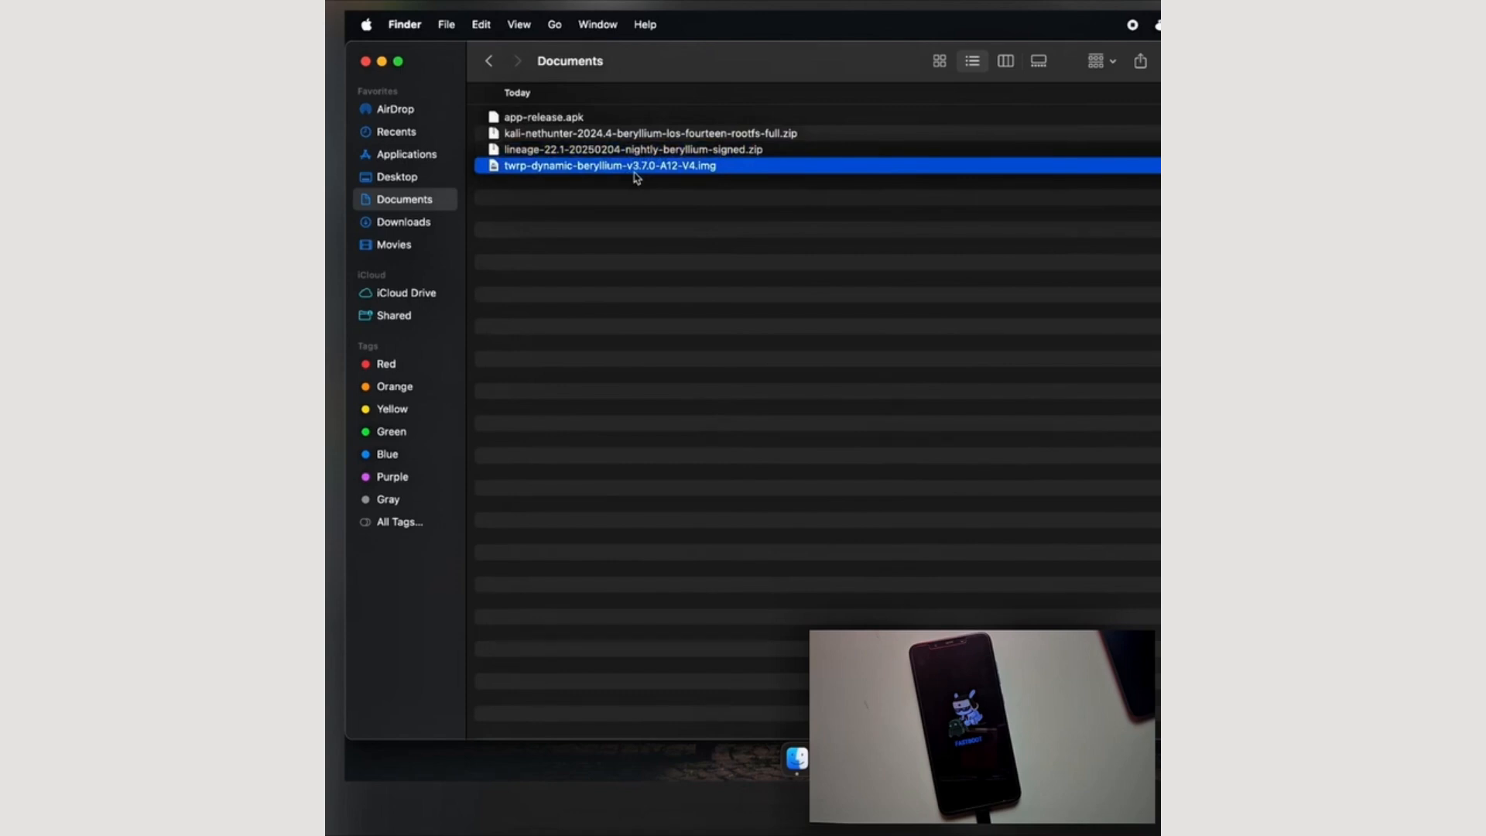
text(te)
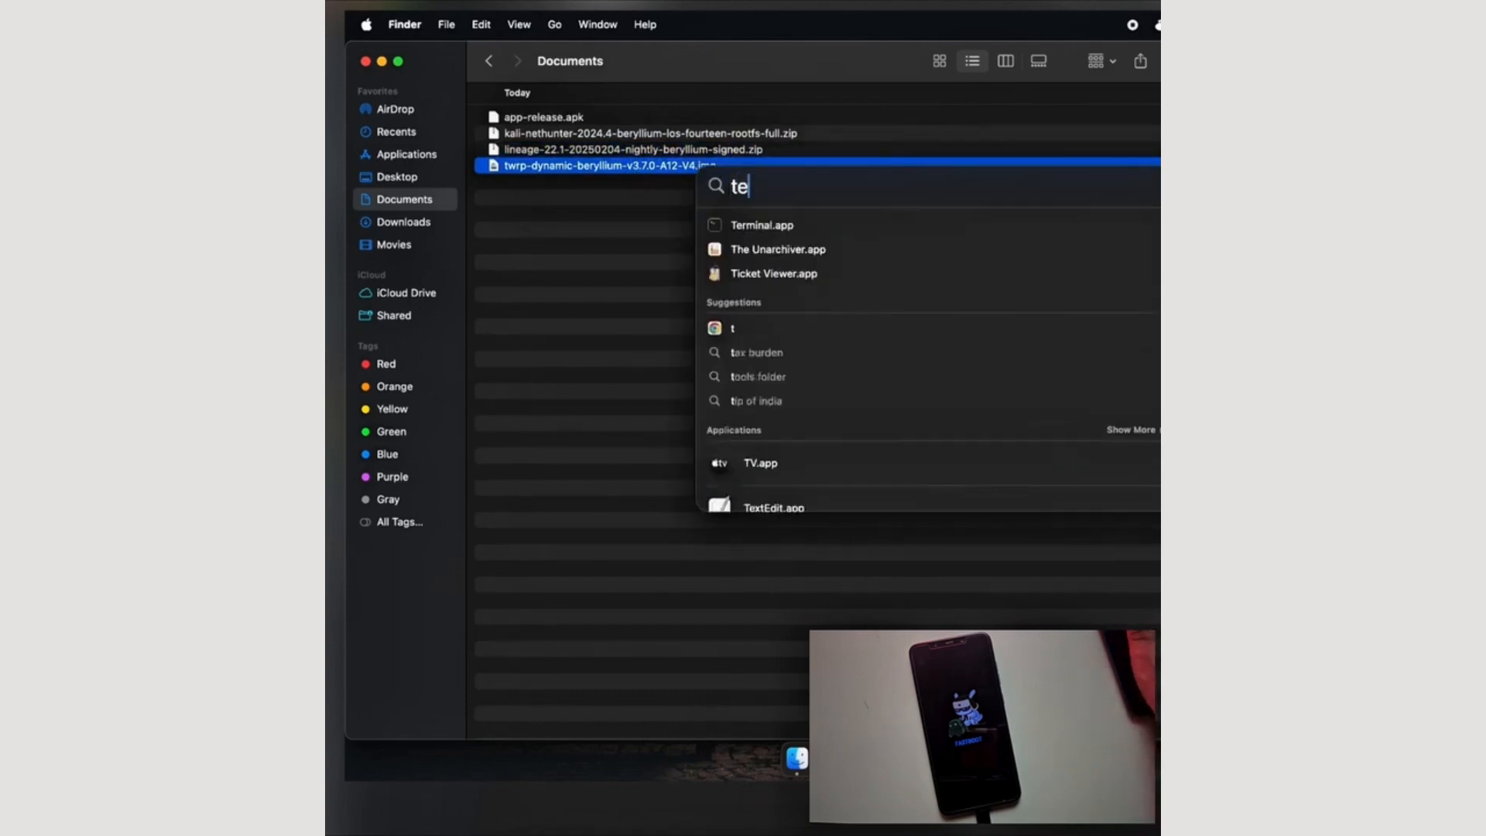
click(762, 224)
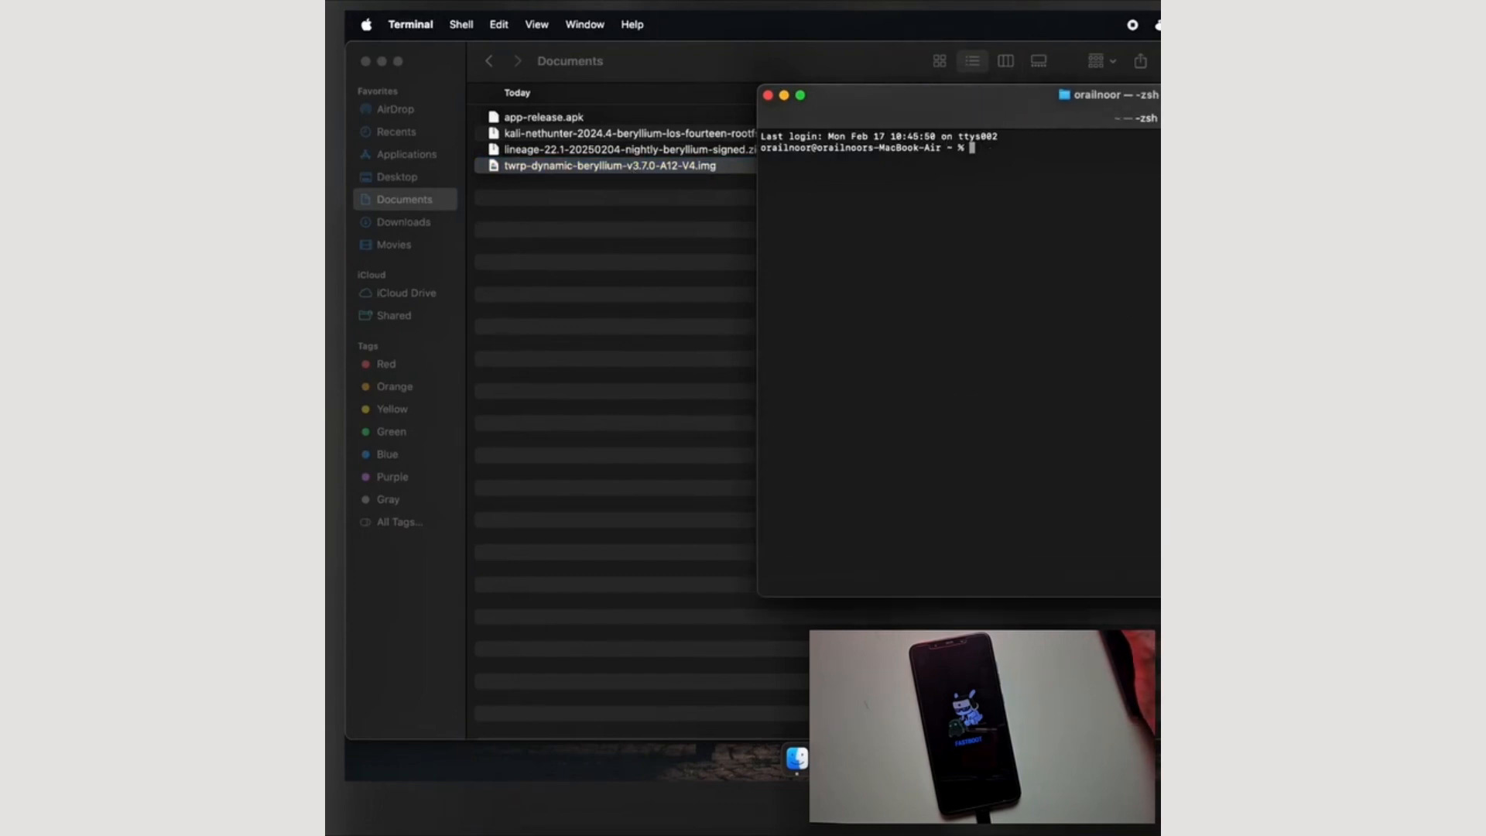
Run 'fastboot flash recovery' with the twrp-dynamic-beryllium-v3.7.0-A12-V4.img path to flash TWRP.
drag(957, 94, 741, 211)
text(f)
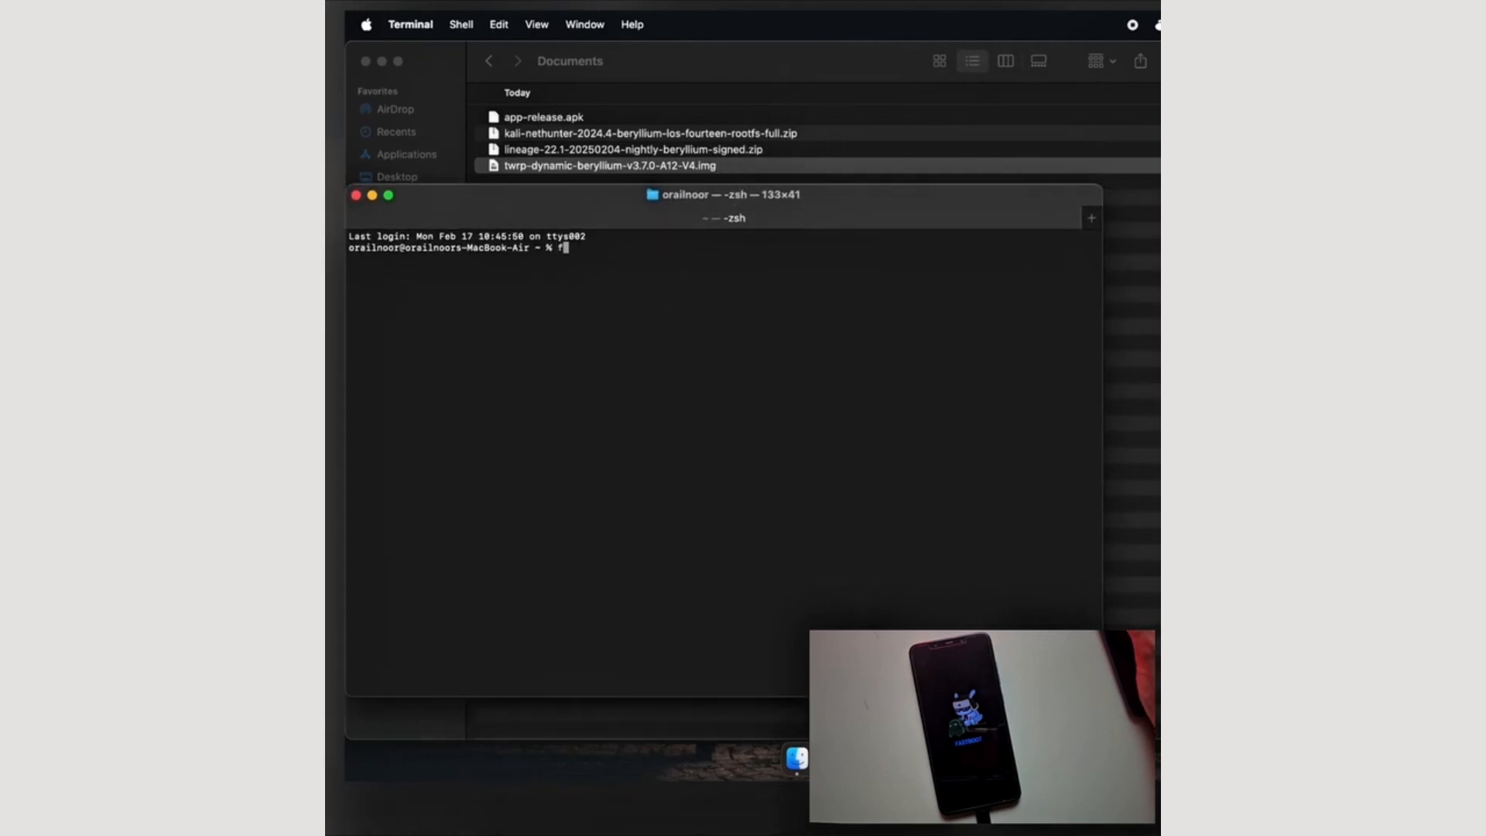
text(astboot flash)
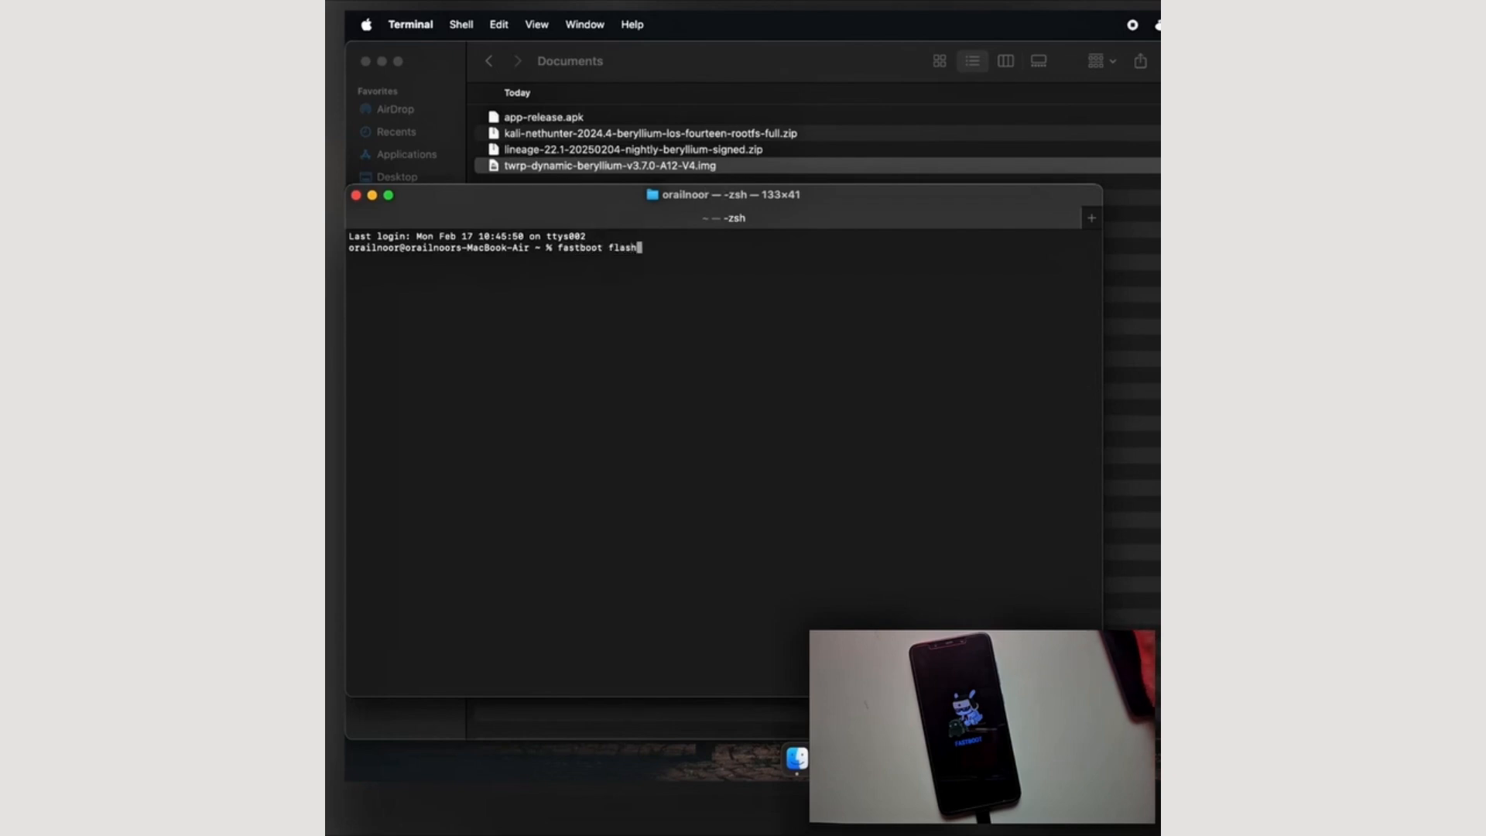
text(recover)
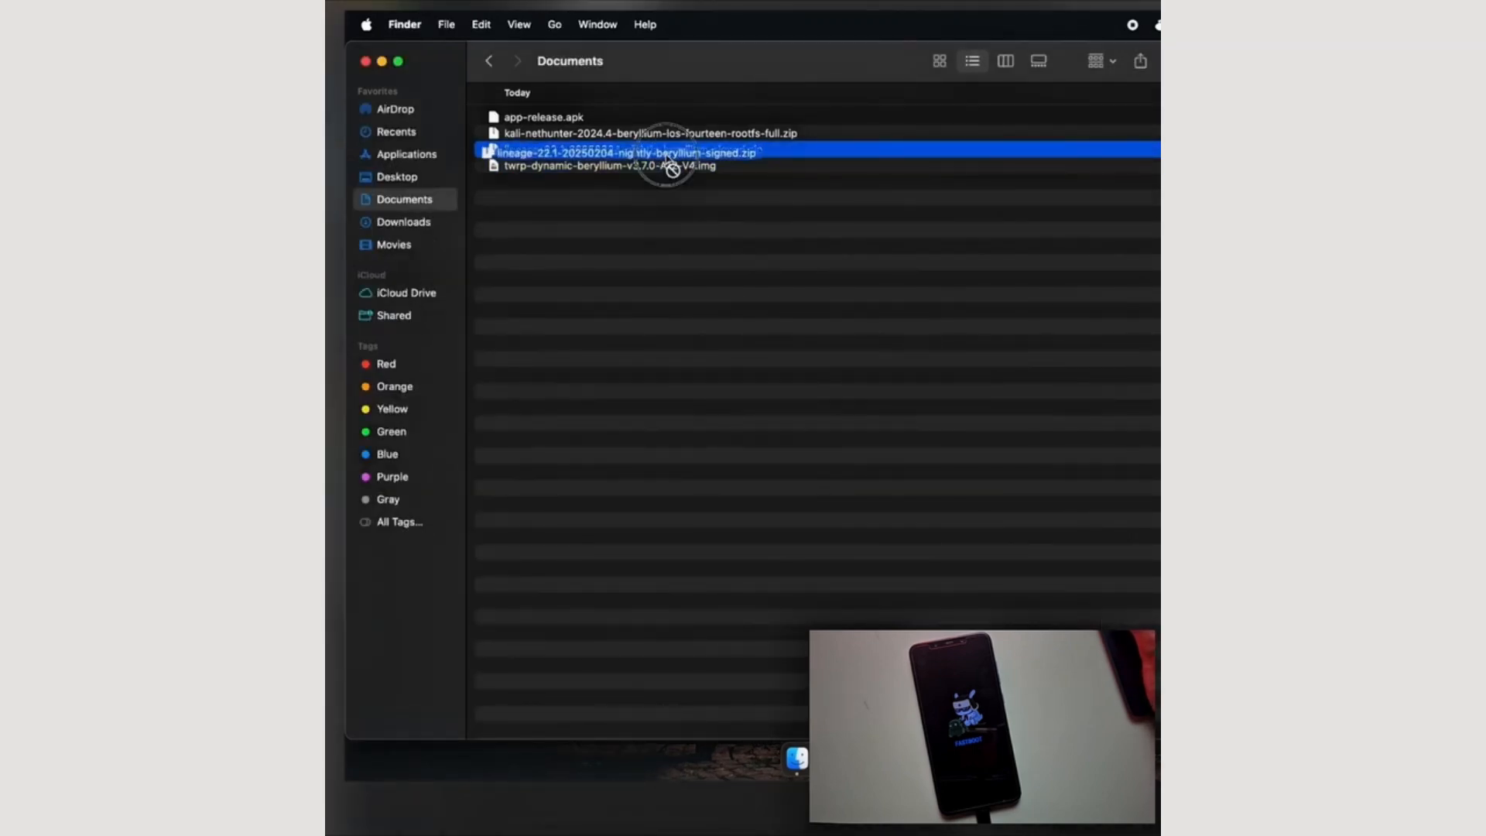
click(638, 165)
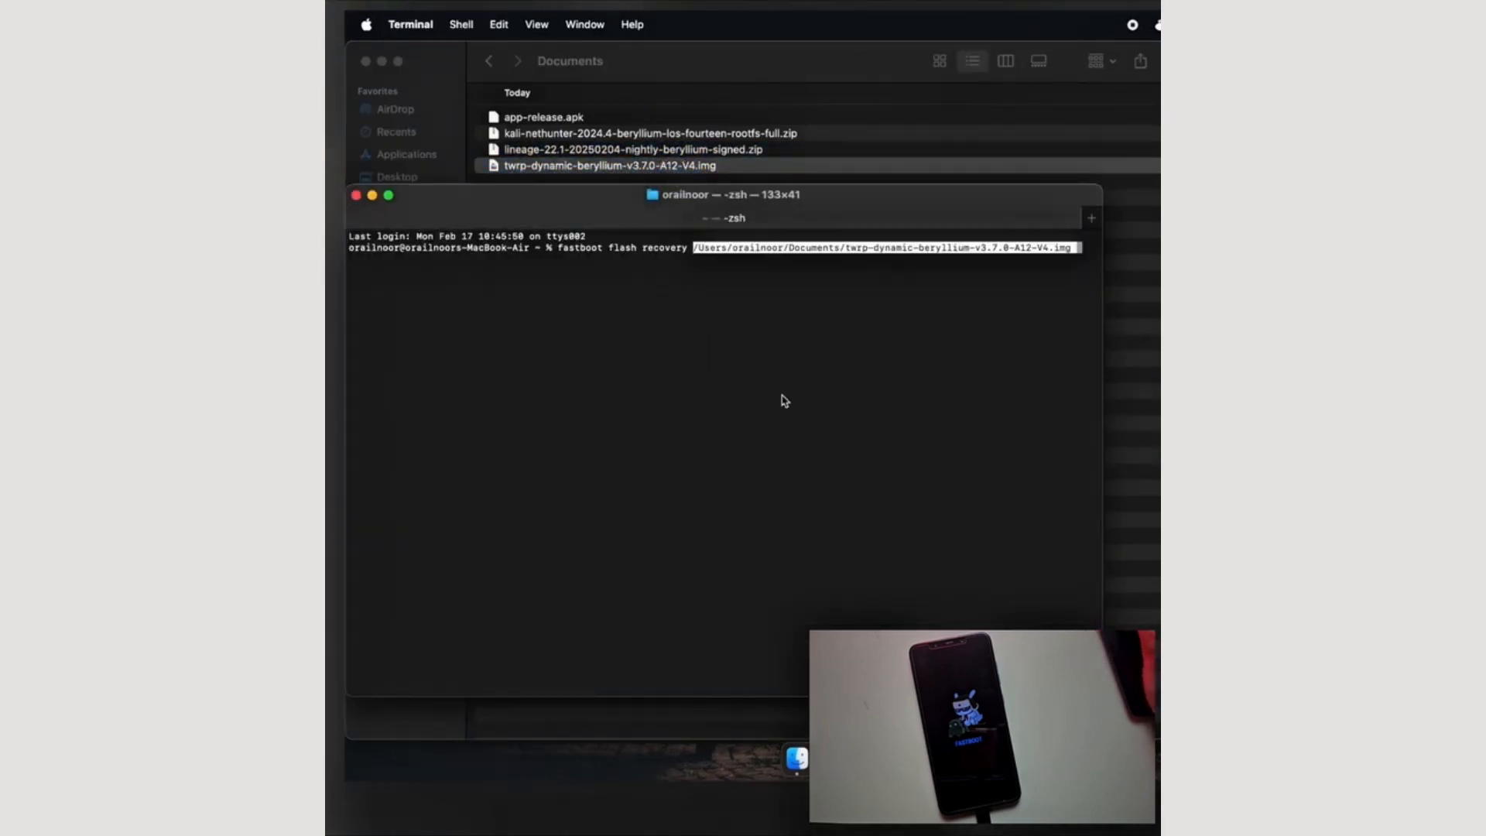
key(Return)
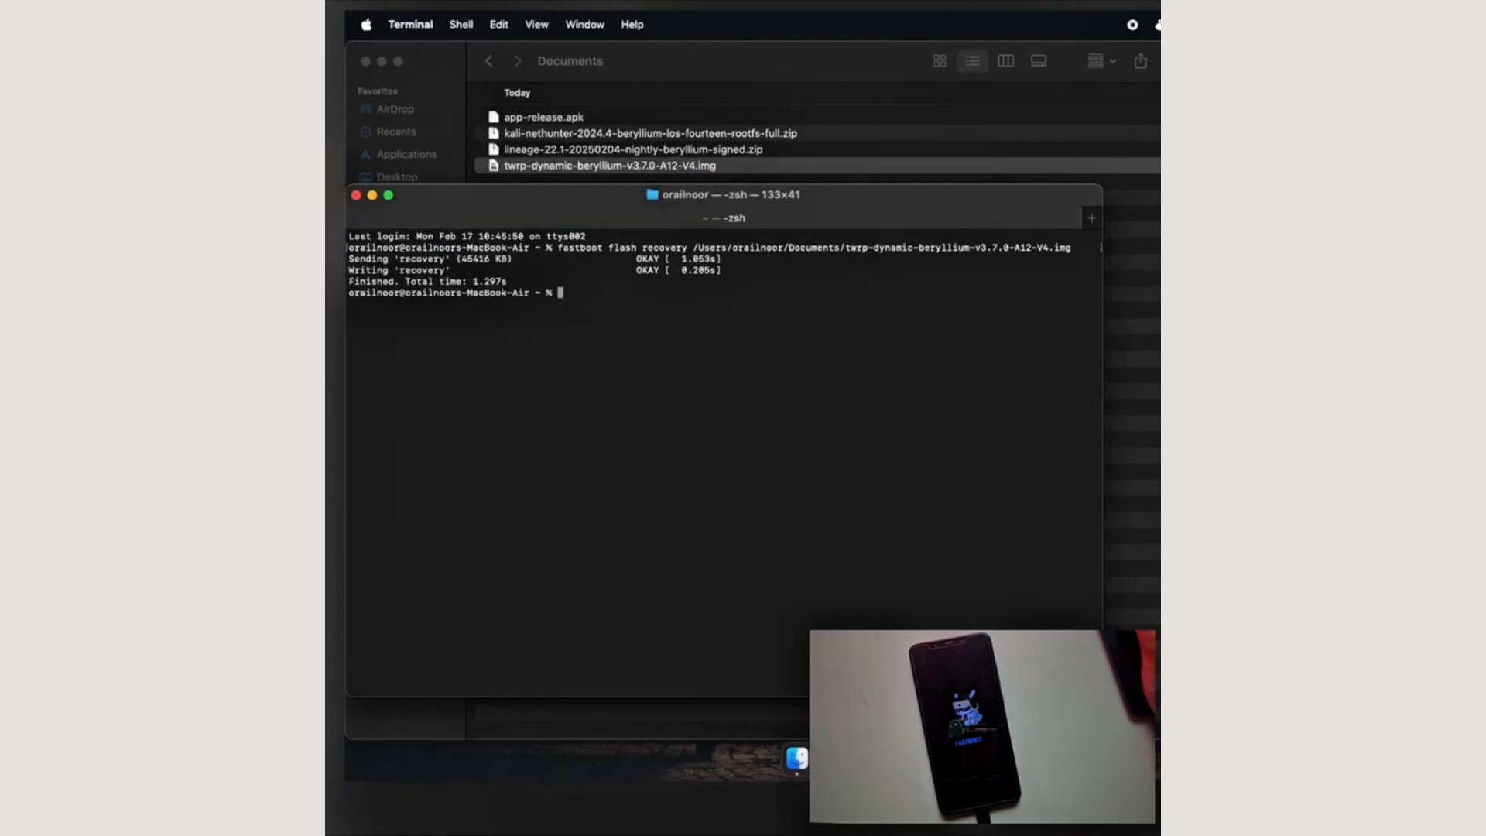
text(fastboot reboot recovery)
text(adb side)
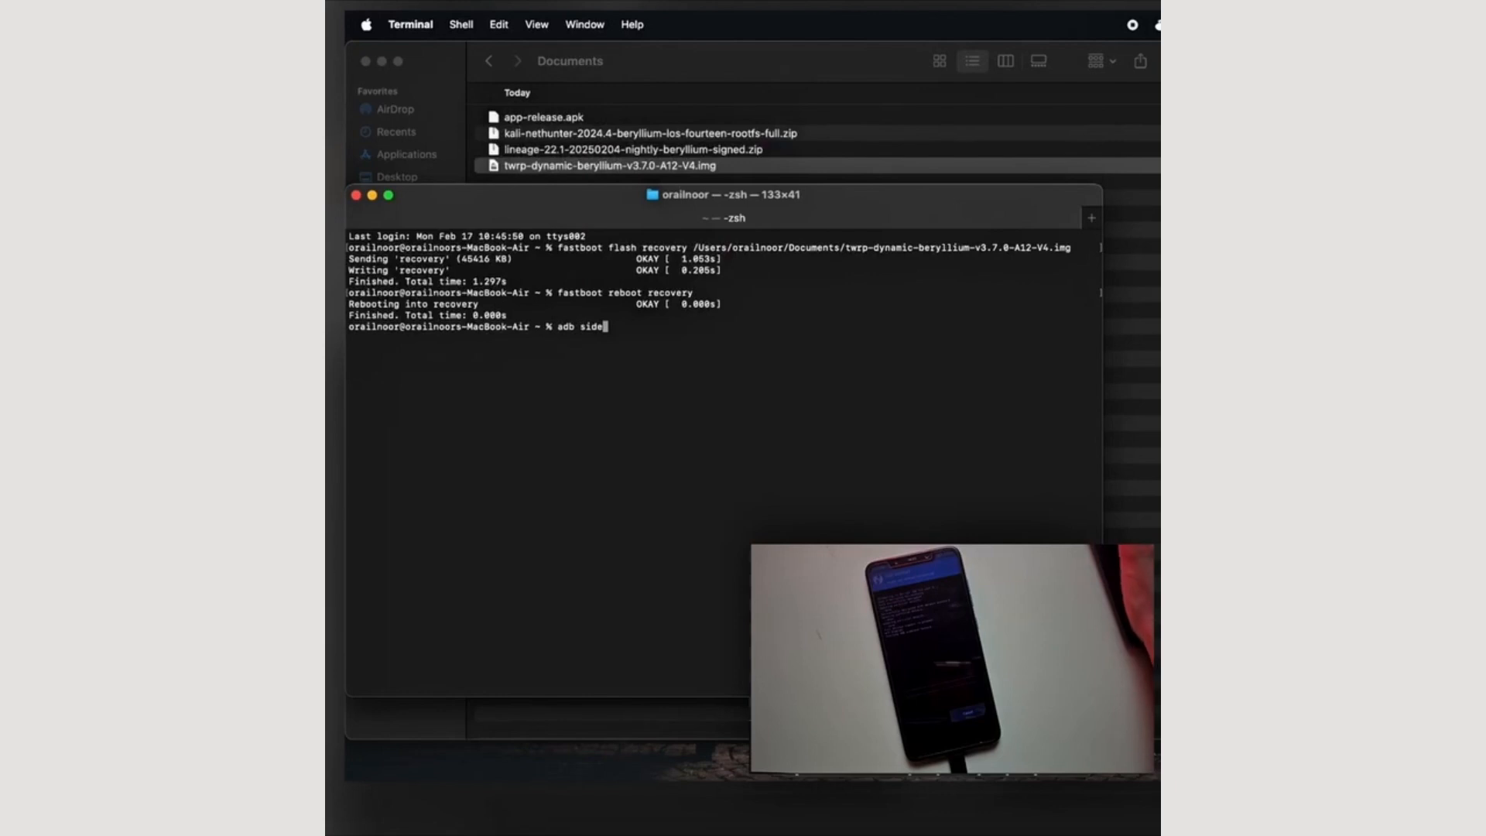
Run adb sideload on the lineage-22.1-20250204-nightly-beryllium zip, retrying after 'no devices found'.
text(load)
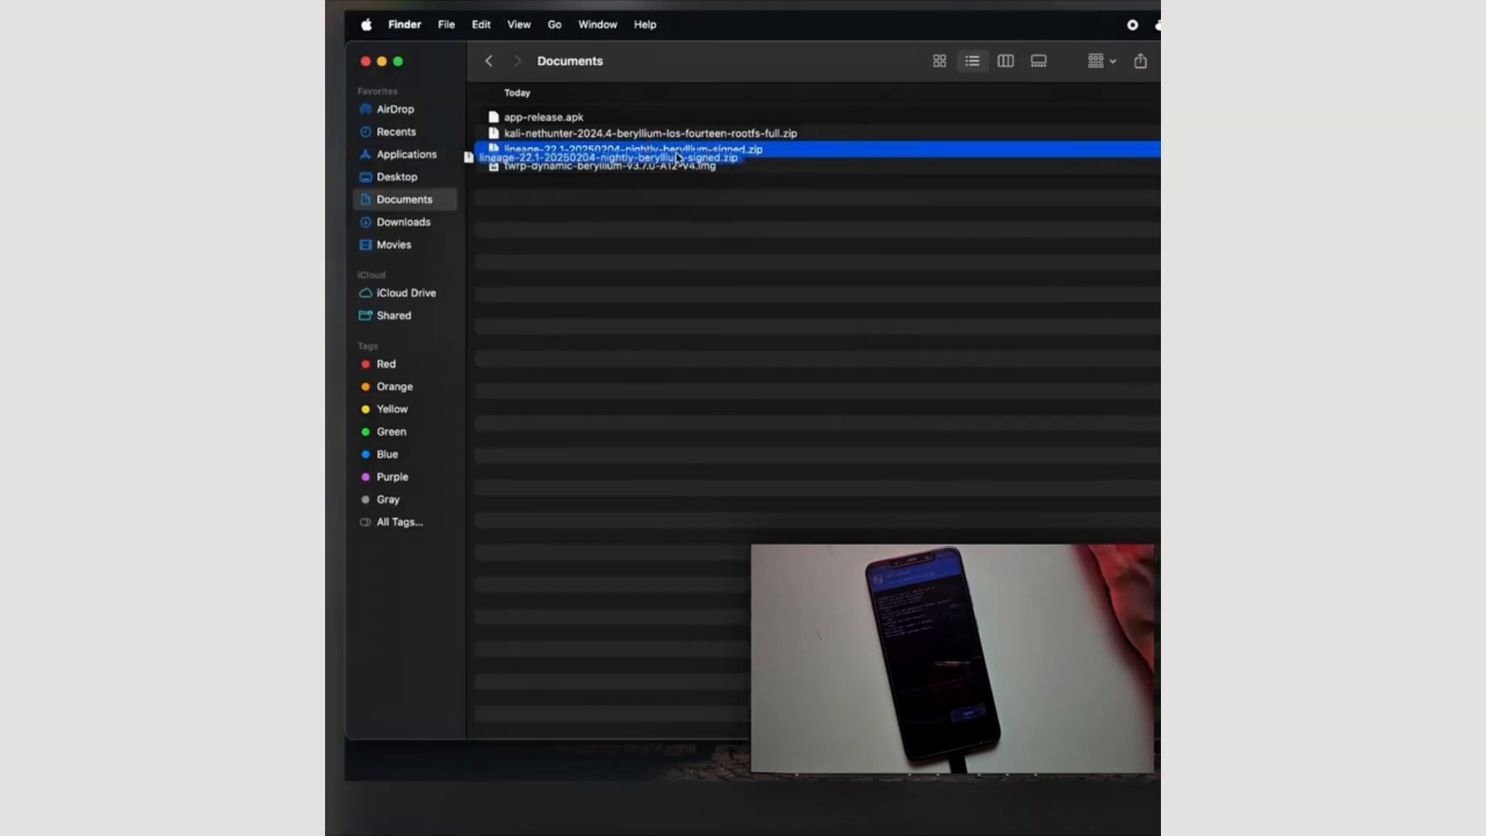
drag(625, 157, 668, 349)
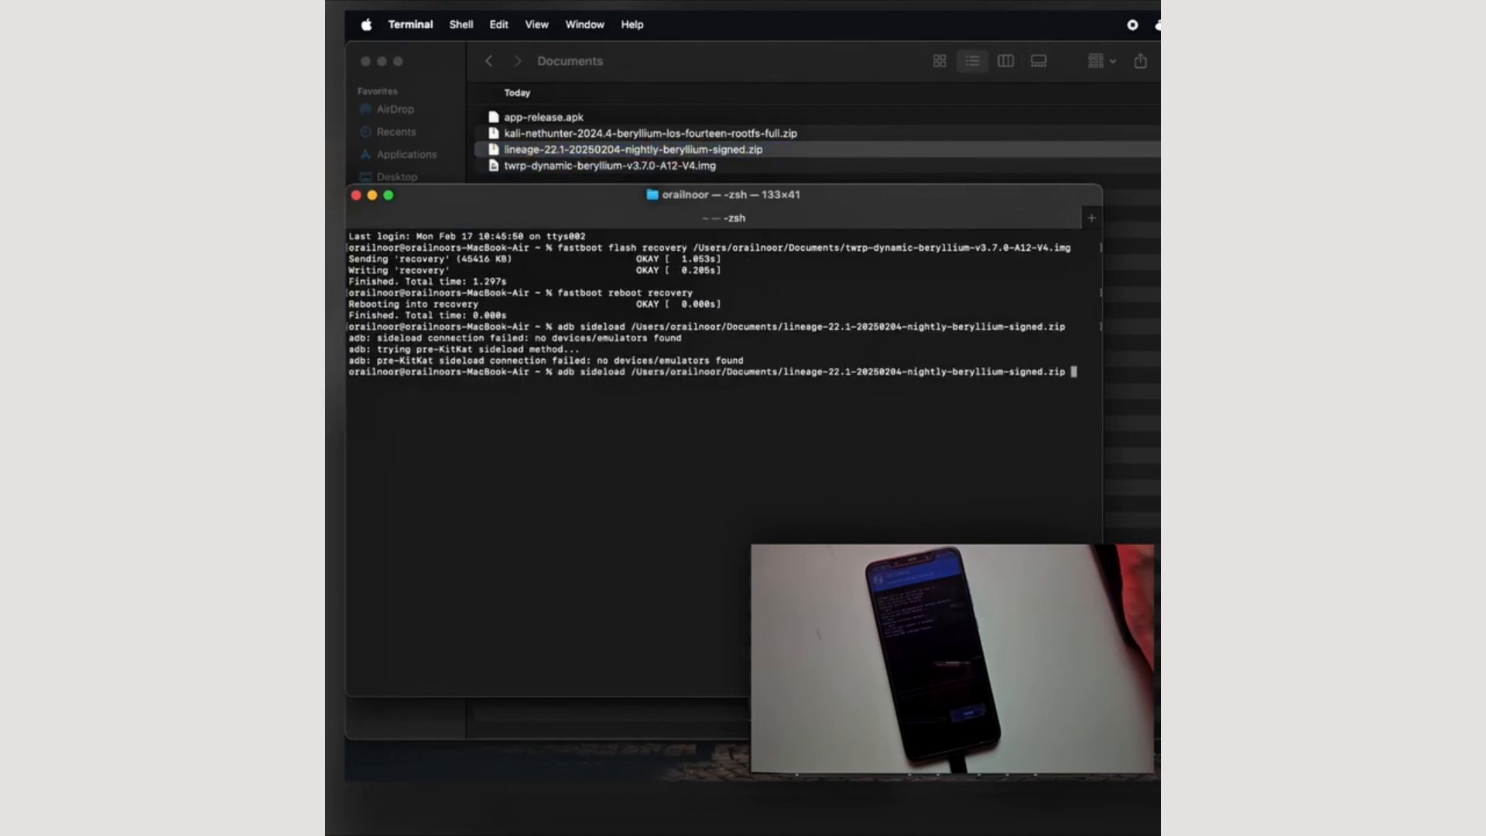
key(Return)
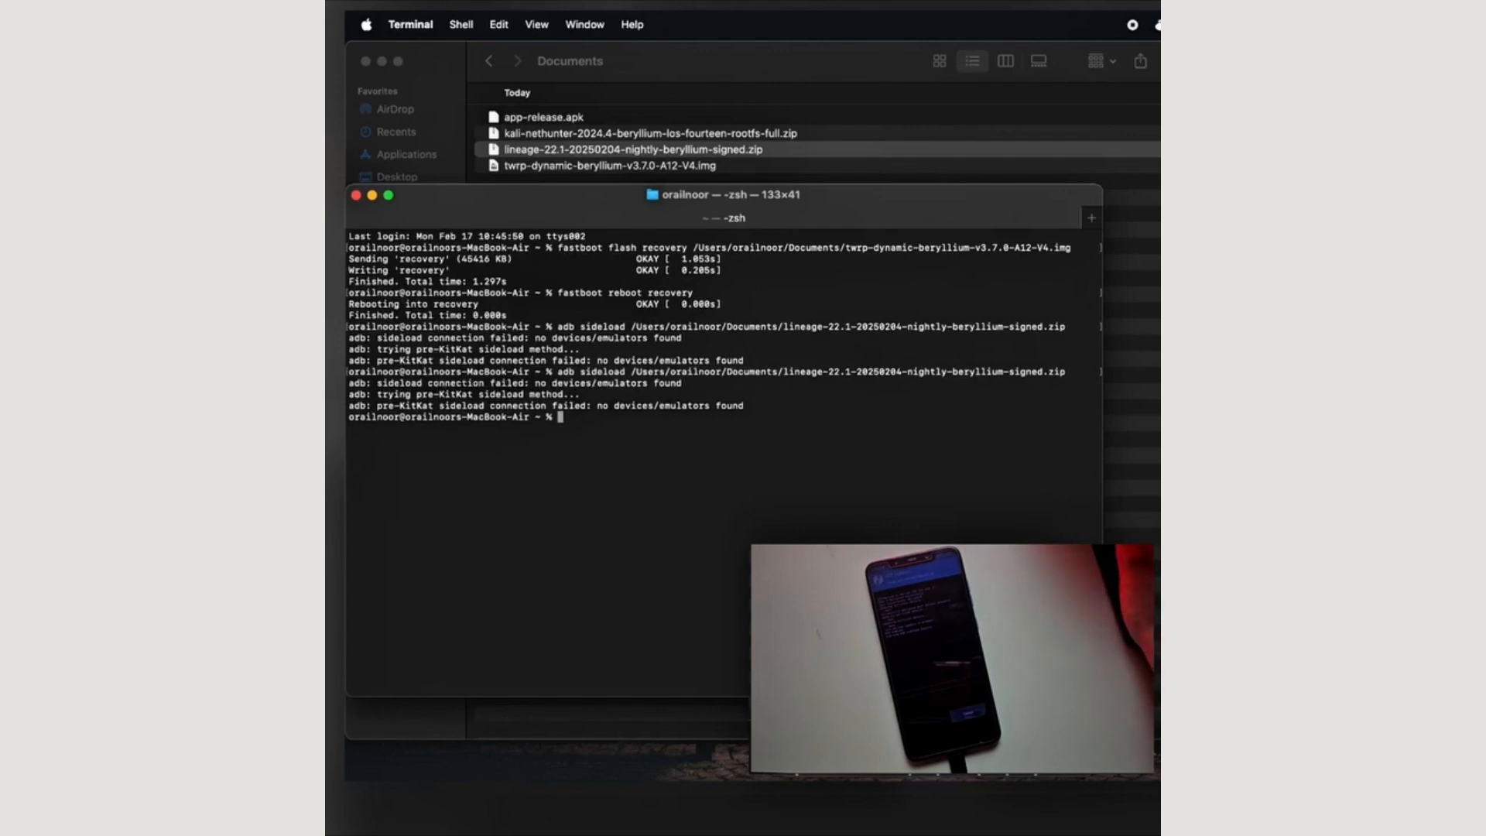
text(adb sideload /Users/orailnoor/Documents/lineage-22.1-20250204-nightly-beryllium-signed.zip)
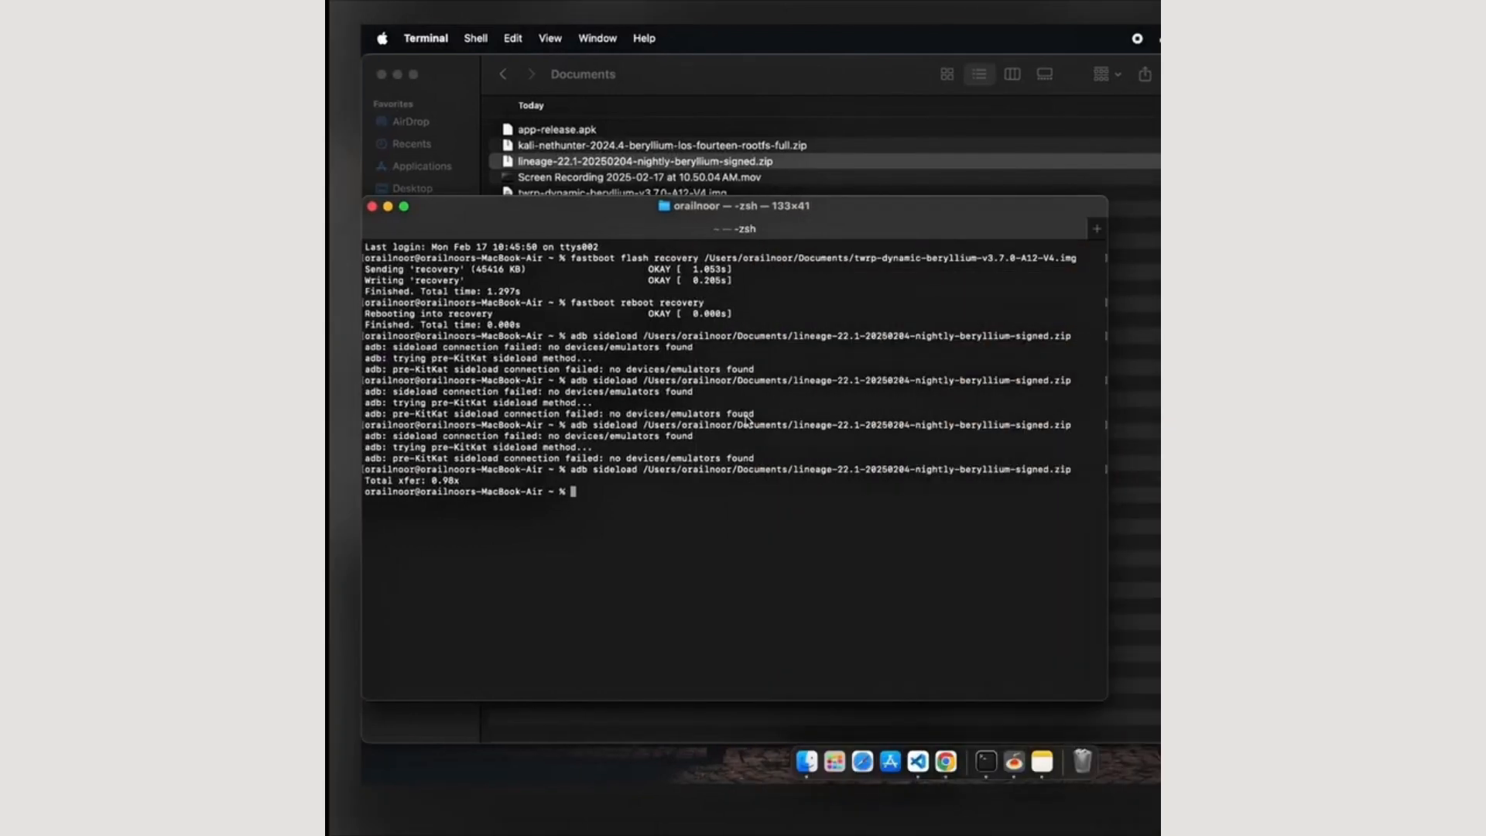
Finish the adb sideload and answer NetHunter's location access request on the phone.
text(adb sideload)
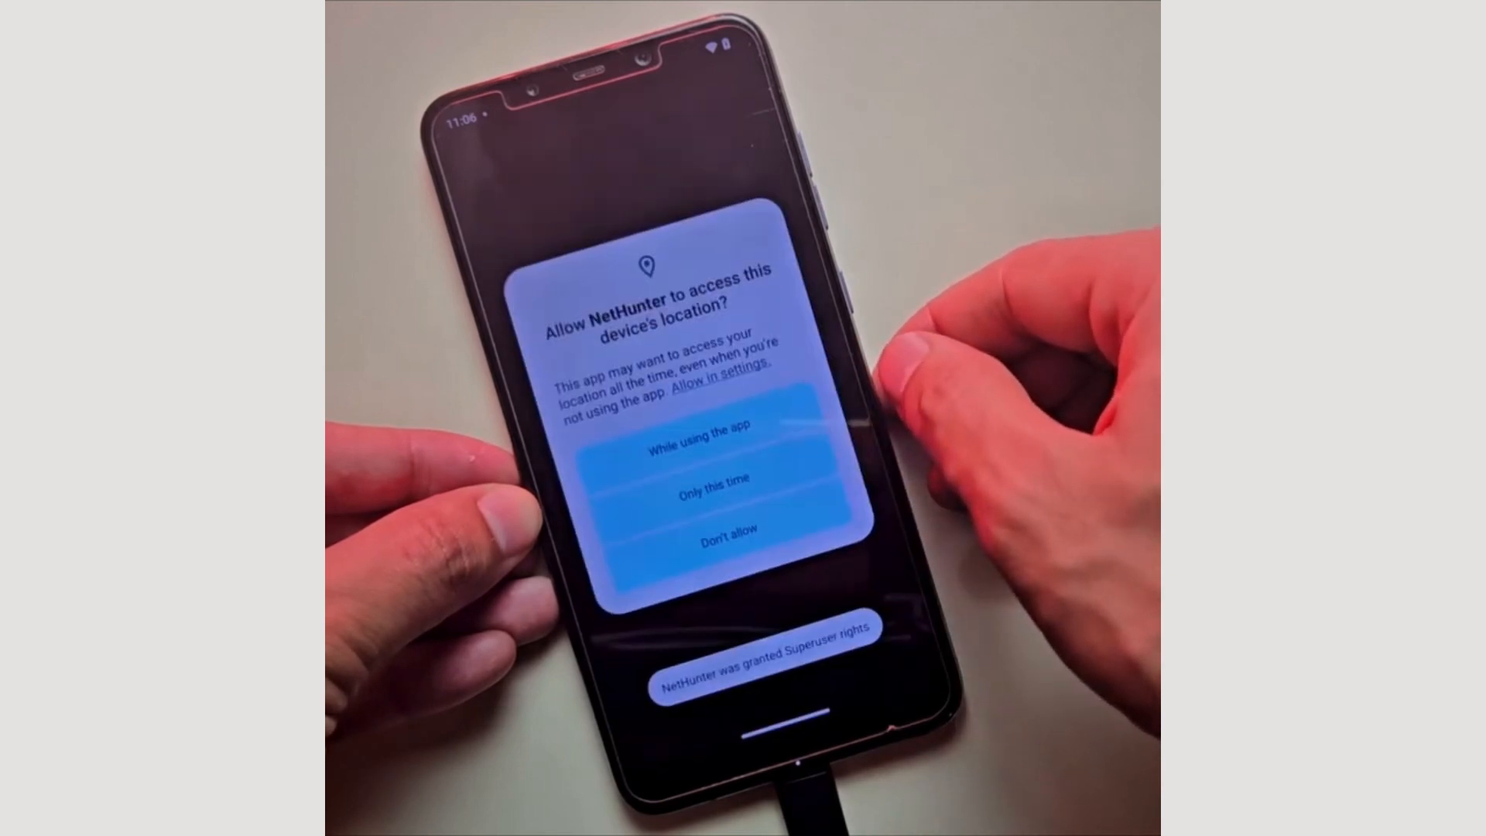
click(697, 446)
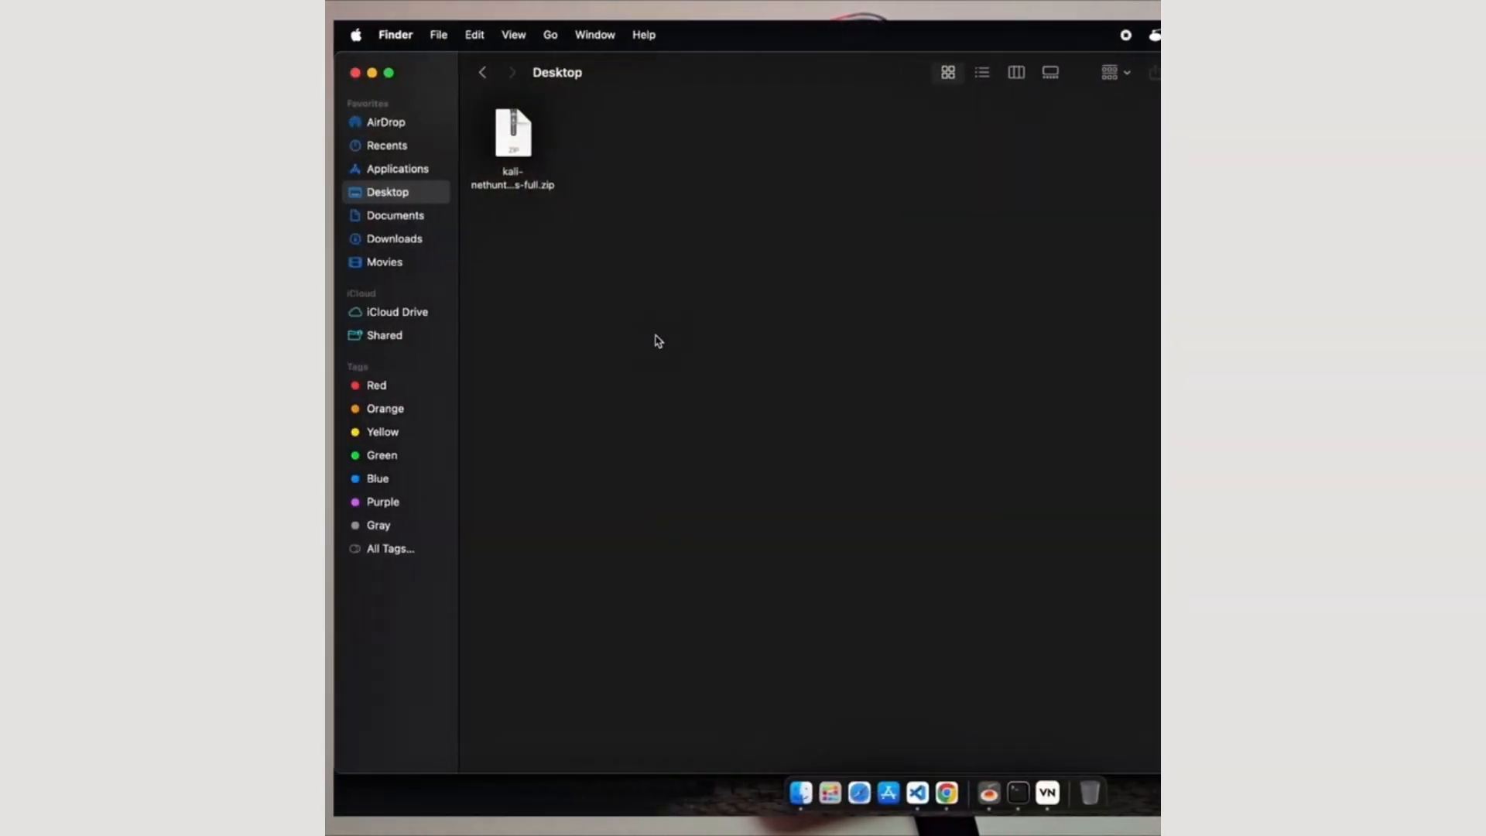
mouse_move(530, 157)
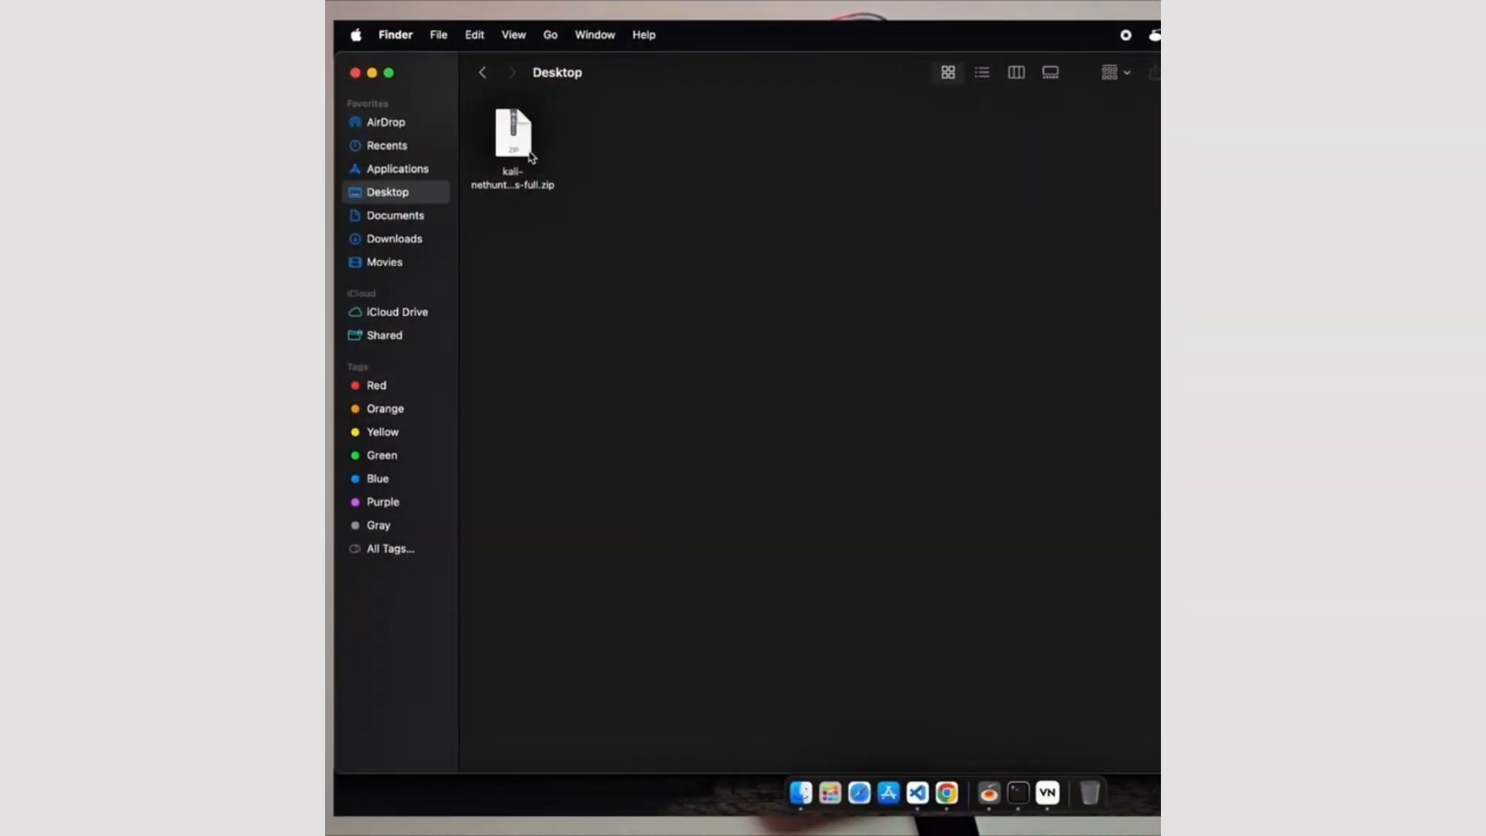
Extract the kali-nethunter zip and enter the kali-nethunter-2024.4-beryllium-los-fourteen-rootfs-full folder.
double_click(514, 133)
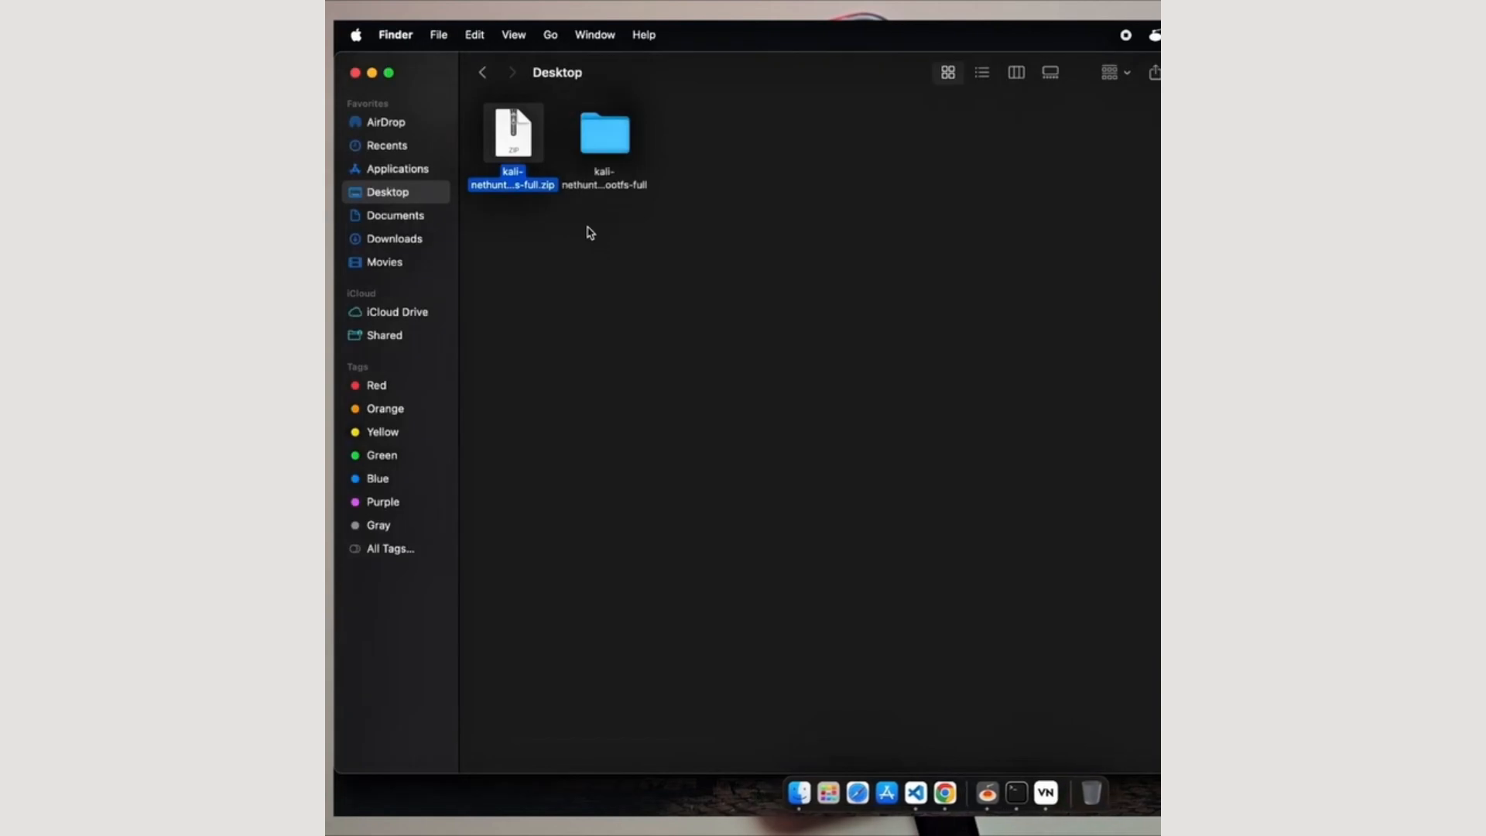
click(604, 140)
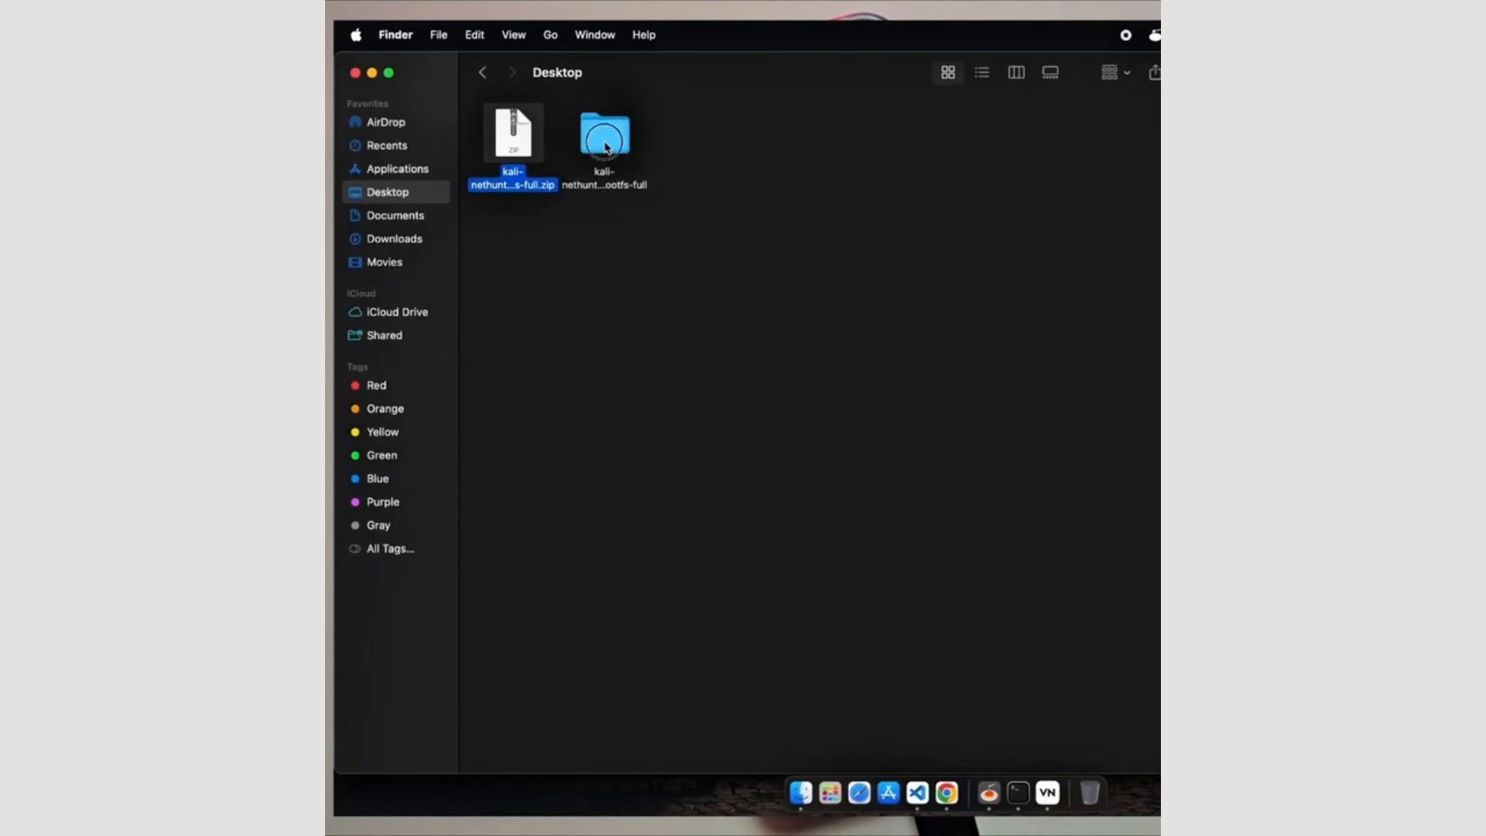
double_click(604, 133)
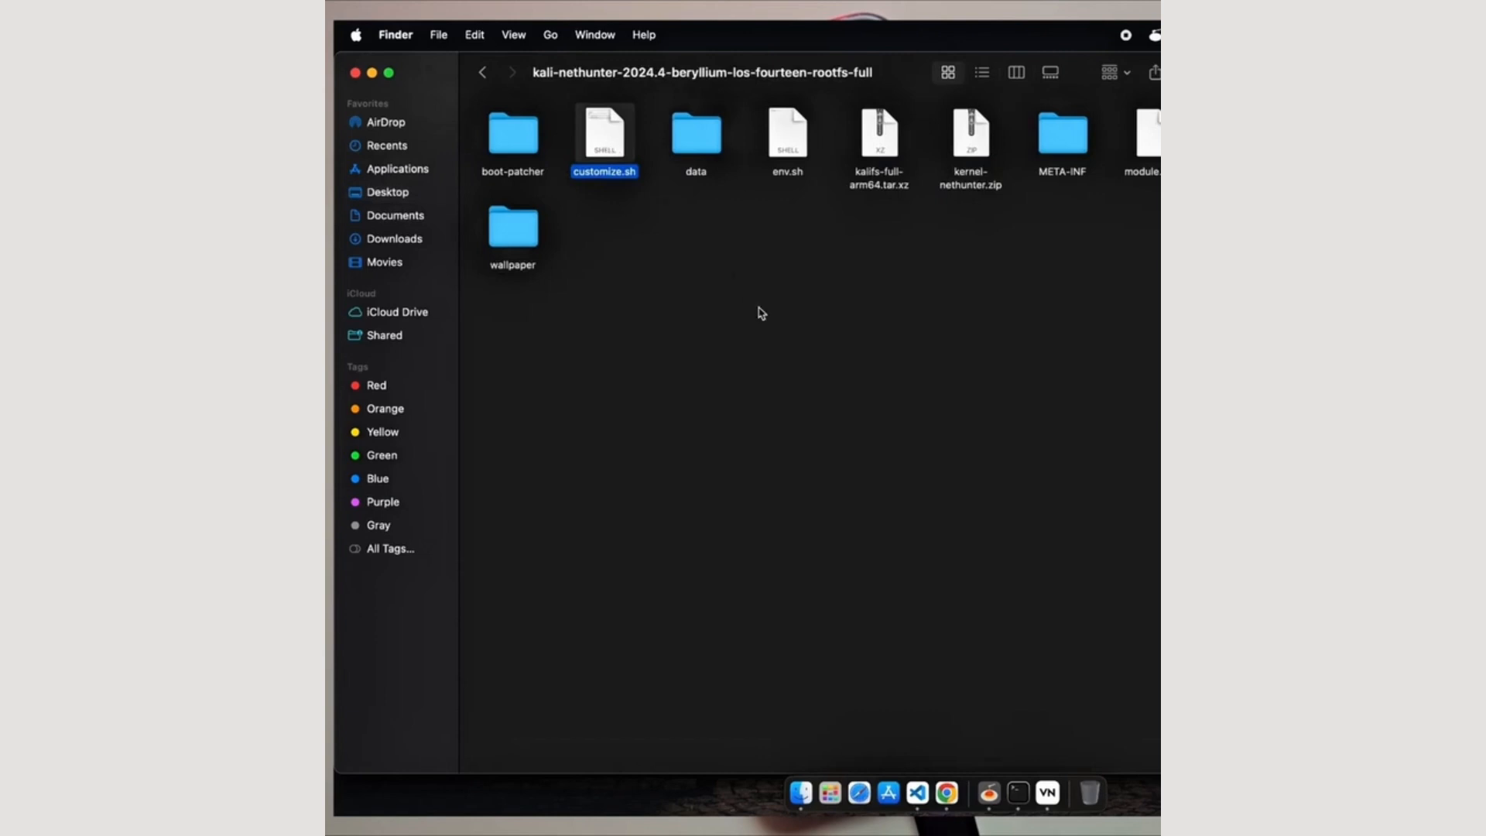
mouse_move(839, 271)
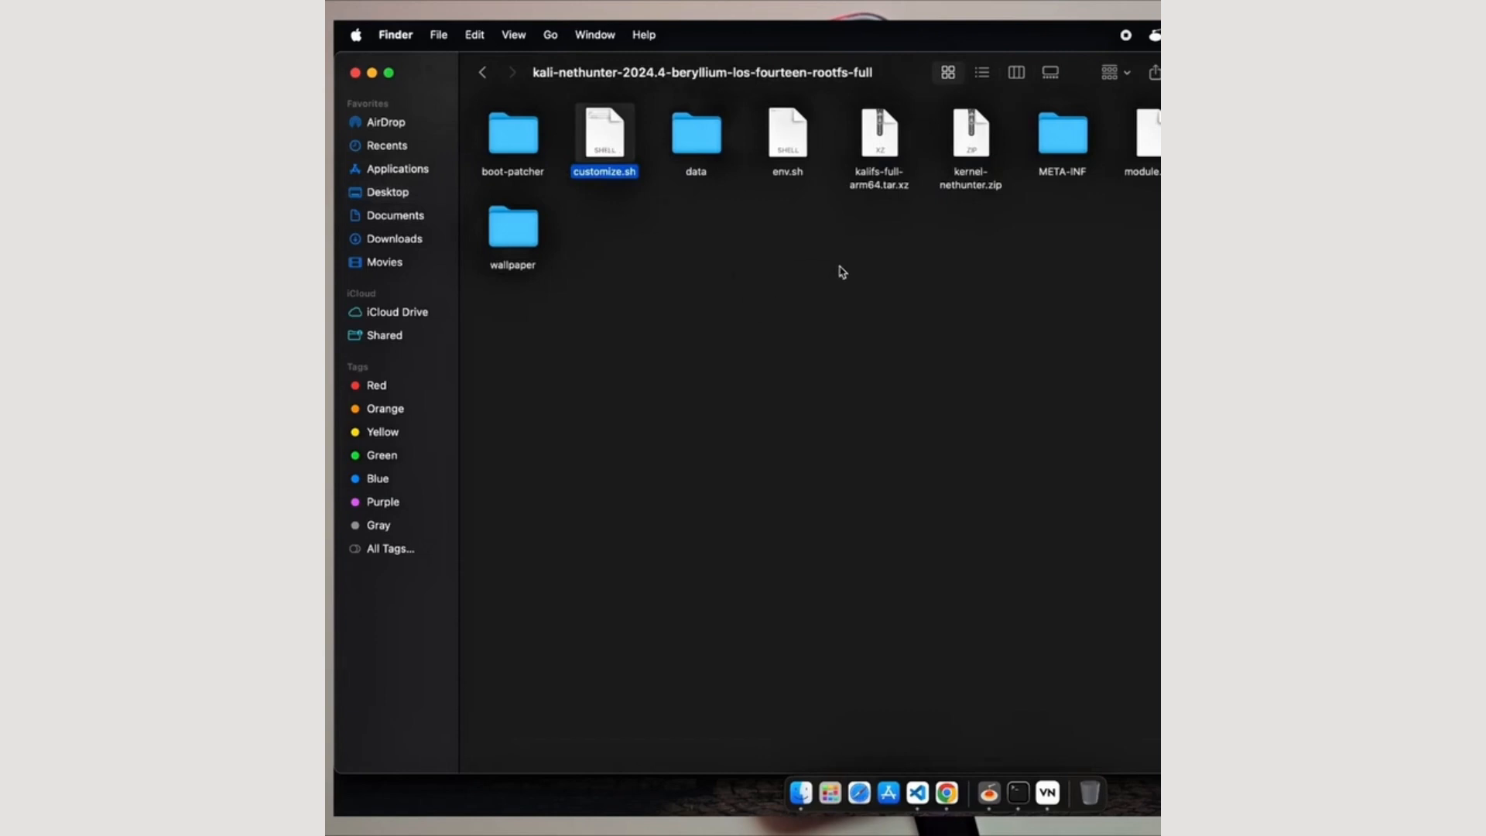
click(877, 136)
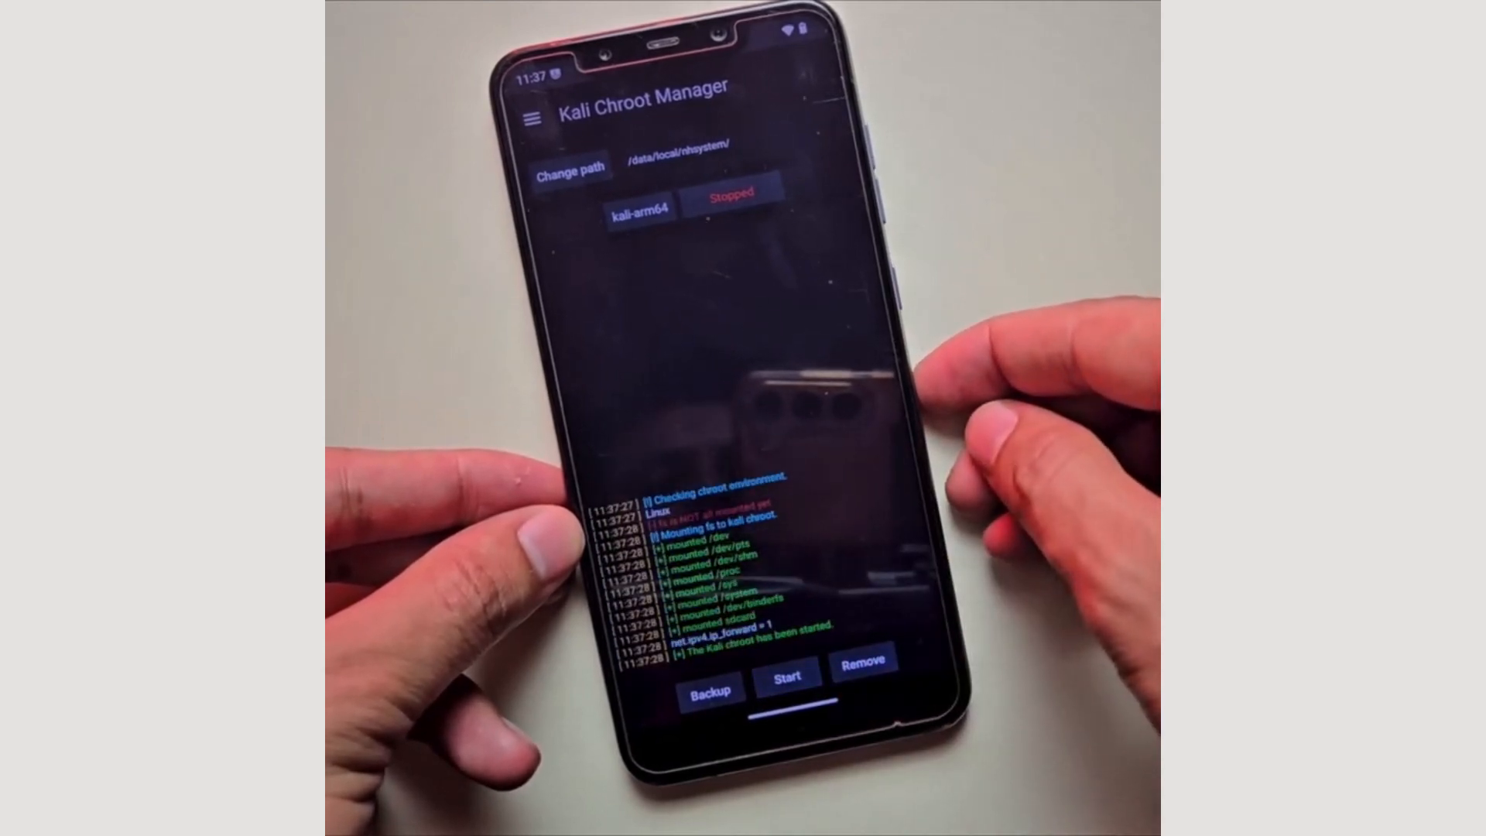
Start the kali-arm64 chroot in Kali Chroot Manager and bring up NetHunter's navigation drawer.
click(786, 675)
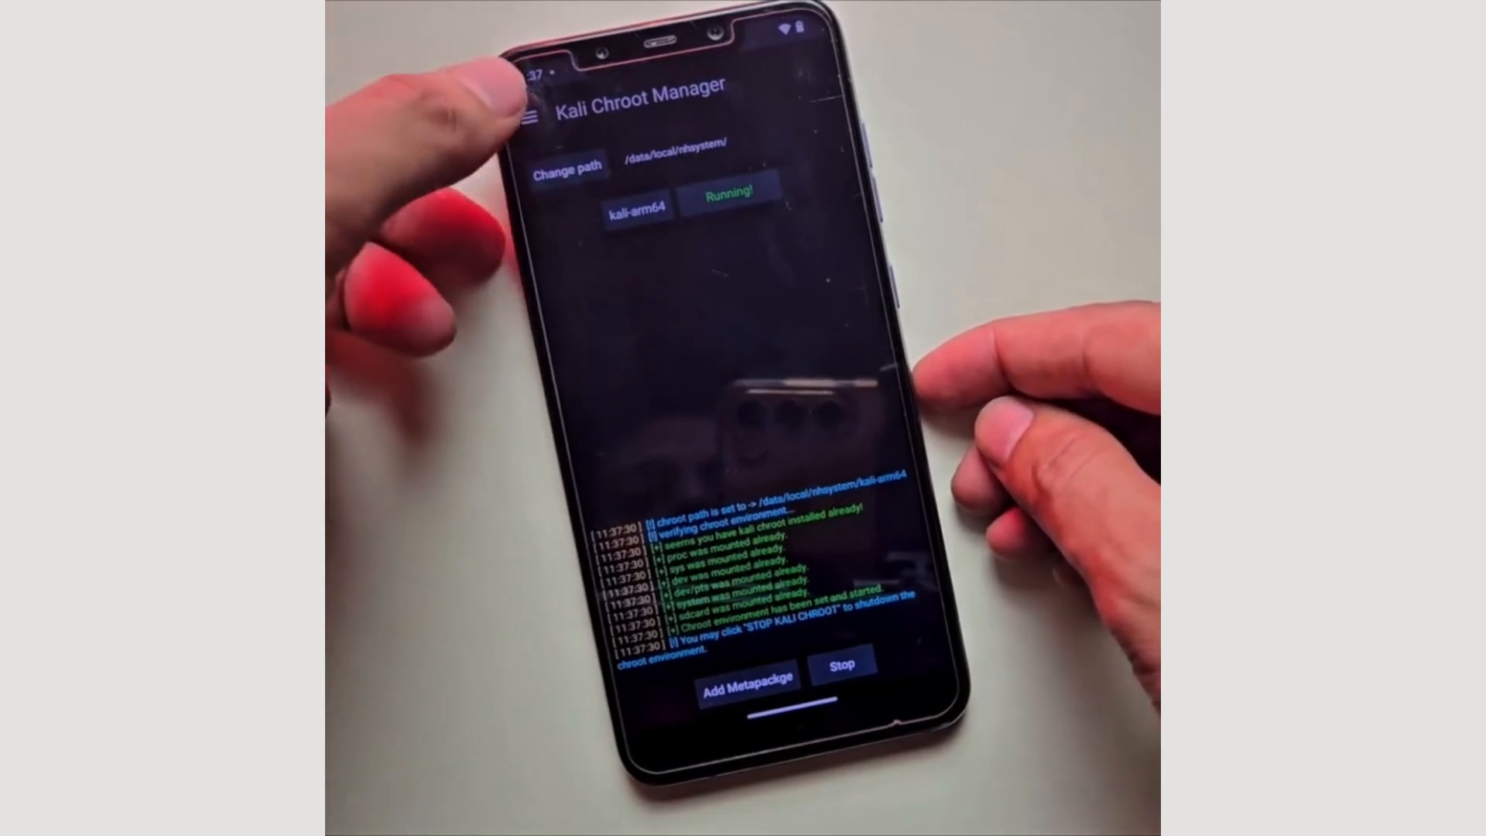
click(535, 114)
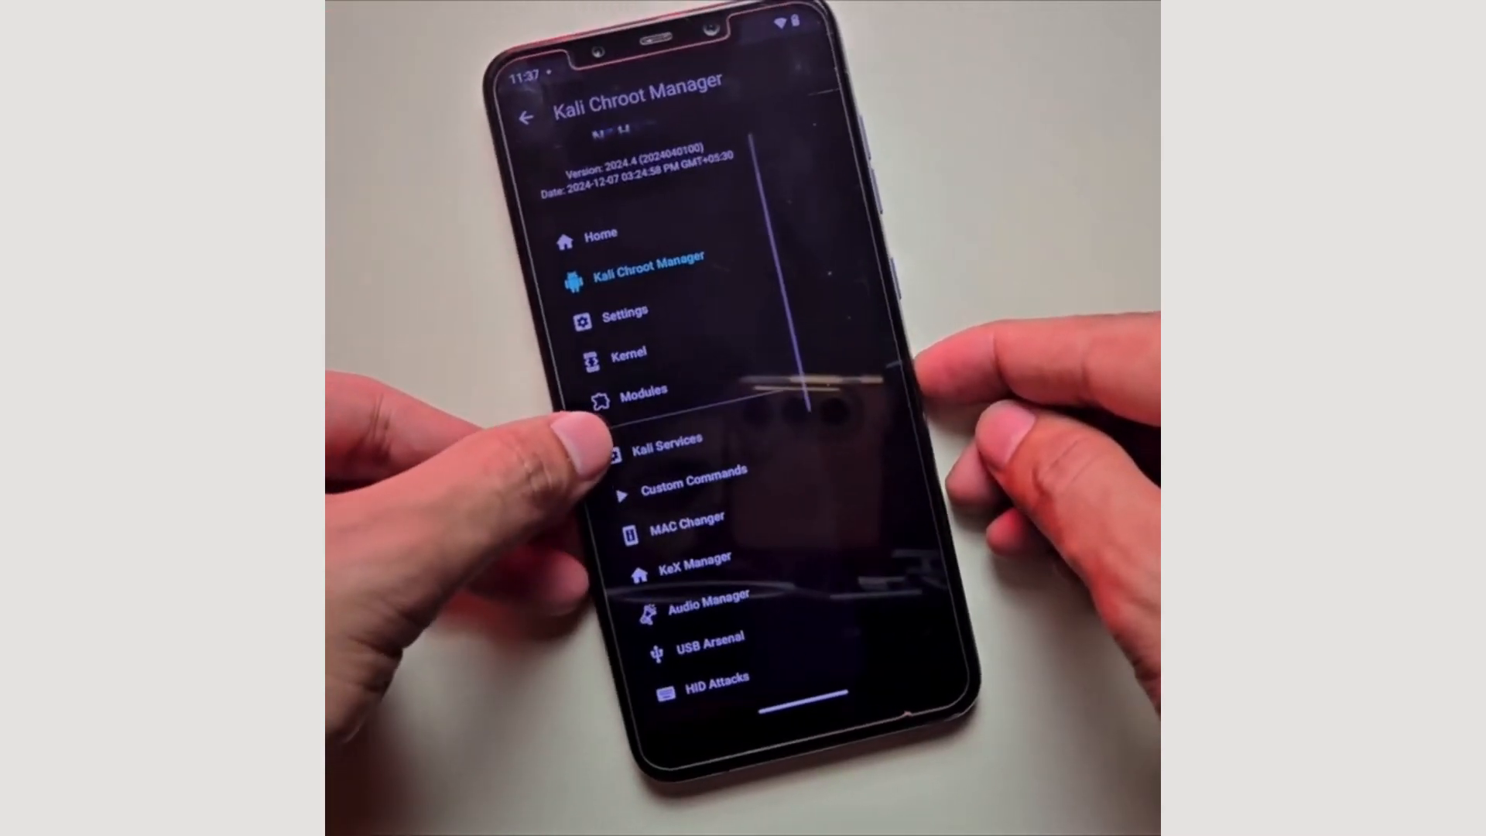